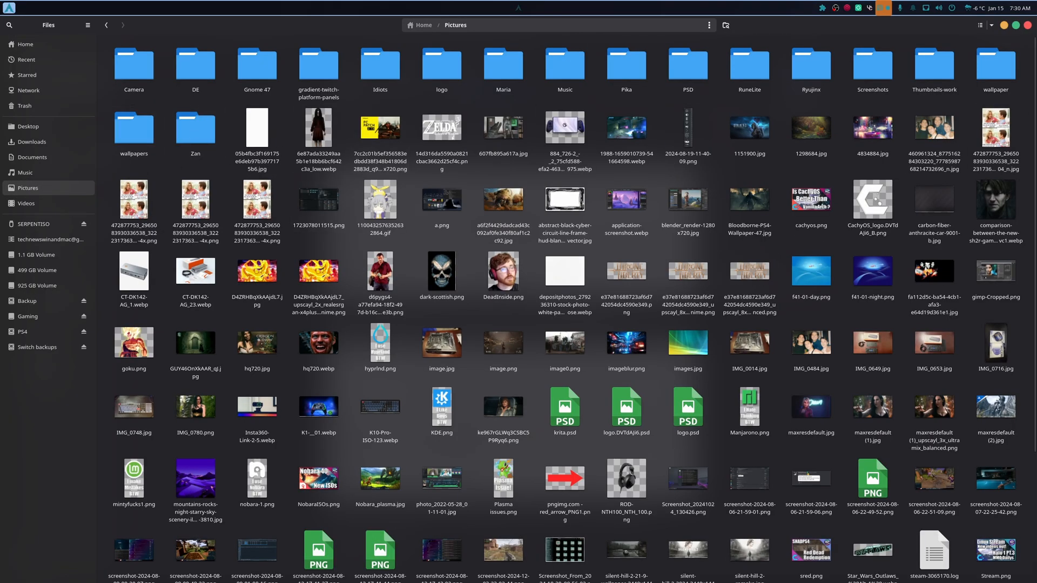
Step: Open the Pictures/Screenshots folder to list its dated screenshot thumbnails
double_click(871, 70)
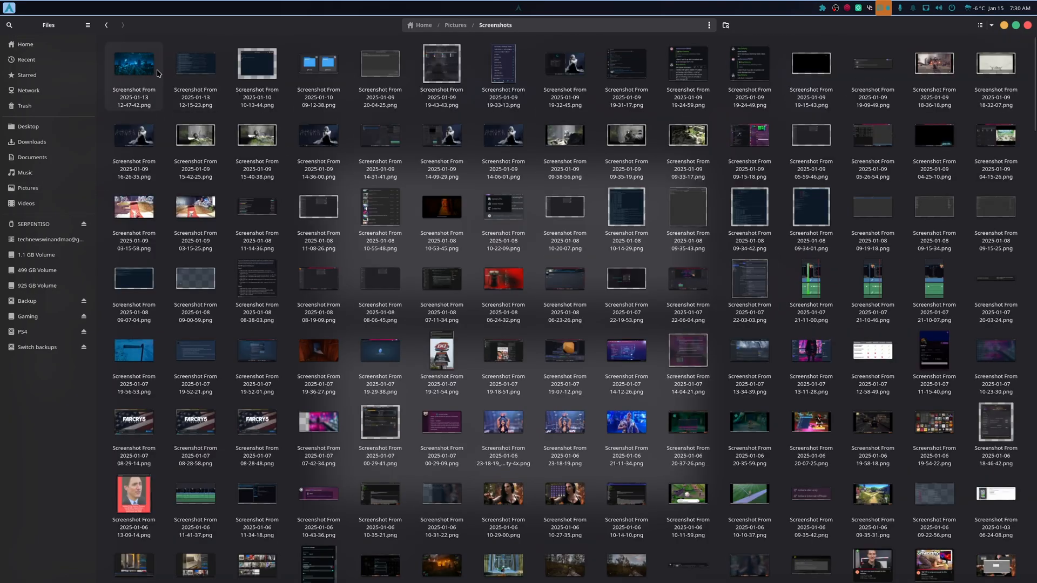
left_click(564, 135)
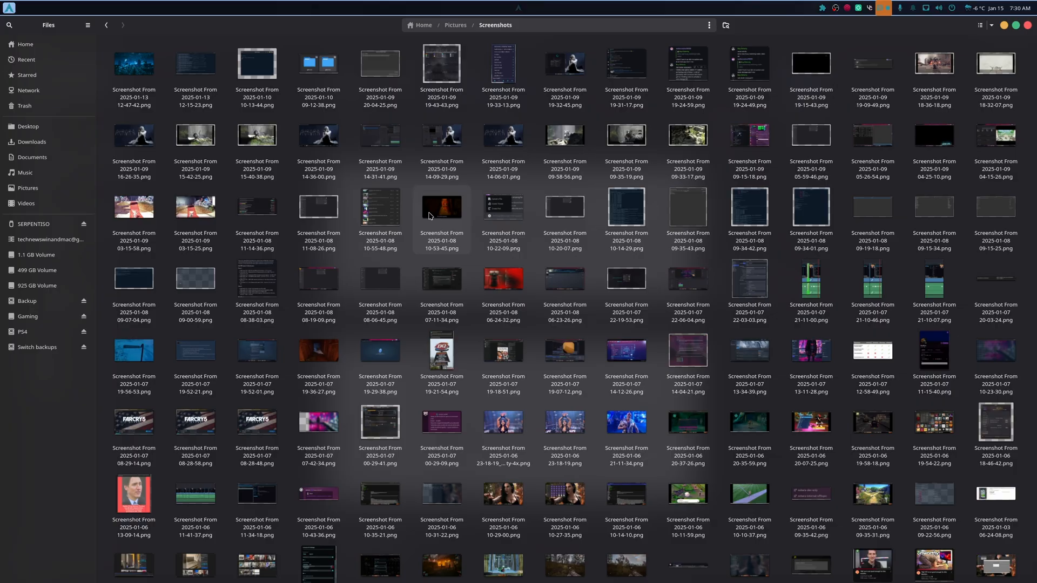
right_click(317, 206)
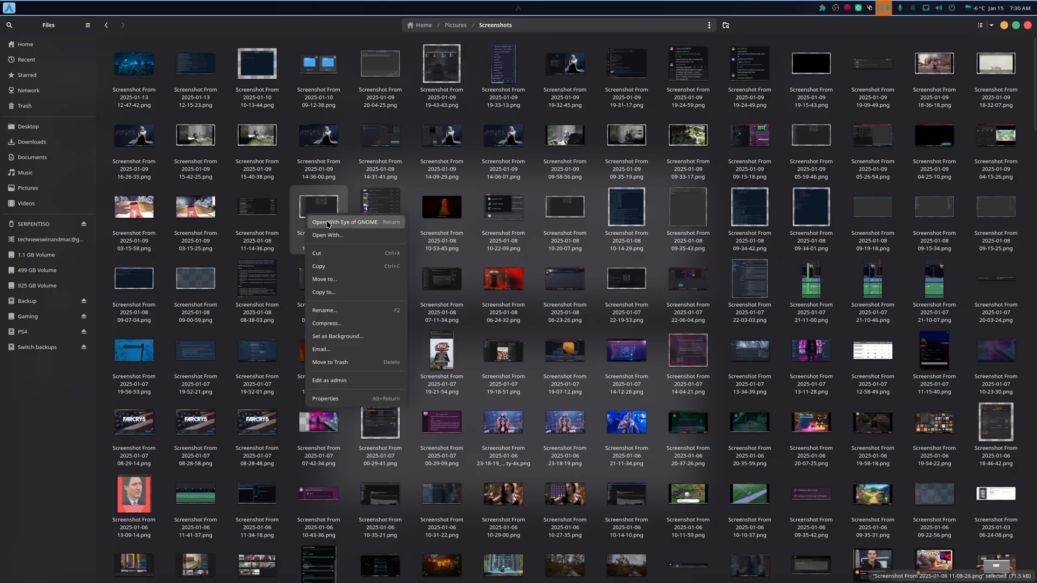
left_click(344, 221)
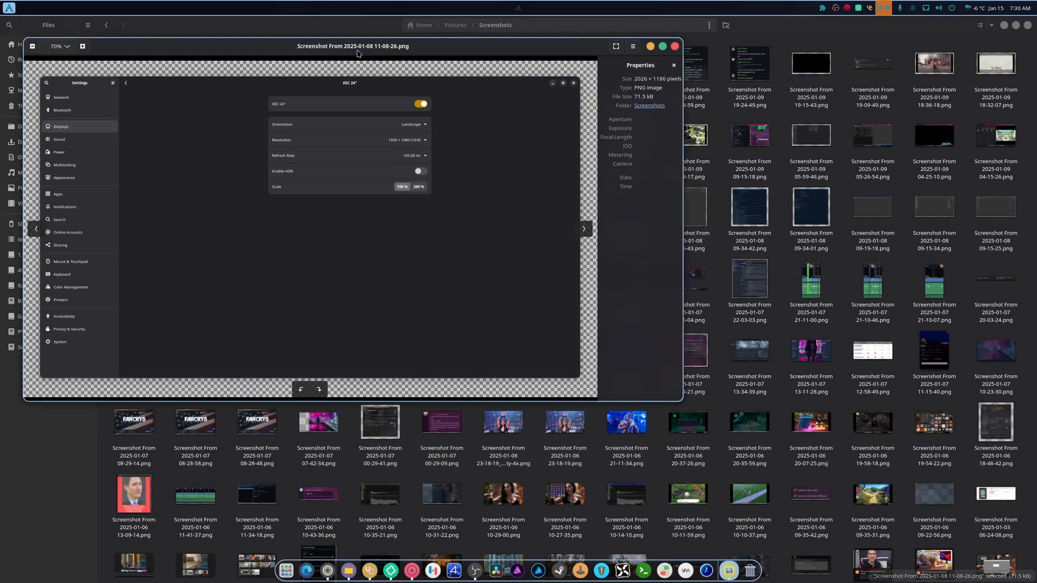
left_click(614, 46)
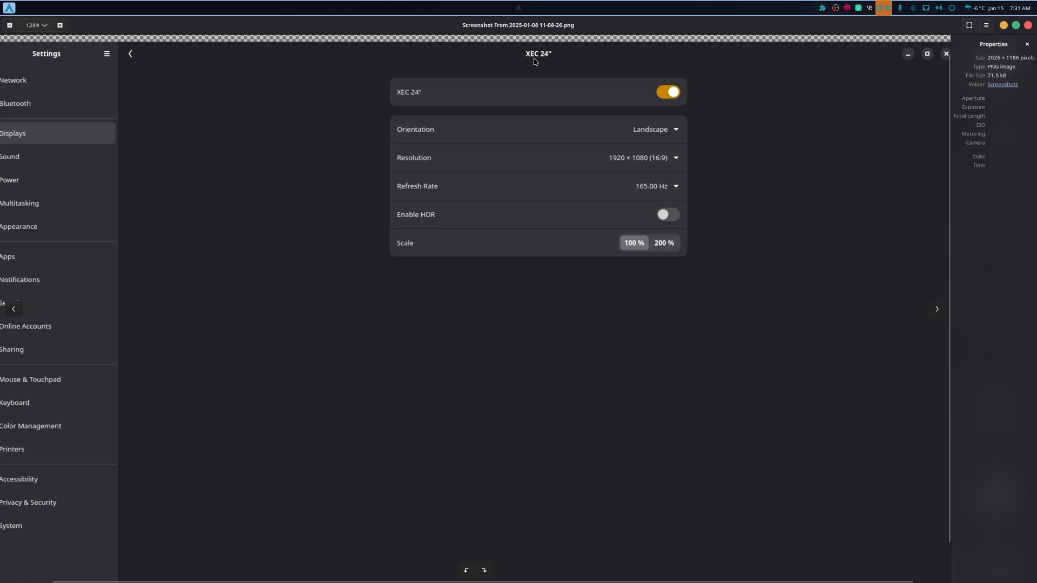
mouse_move(918, 175)
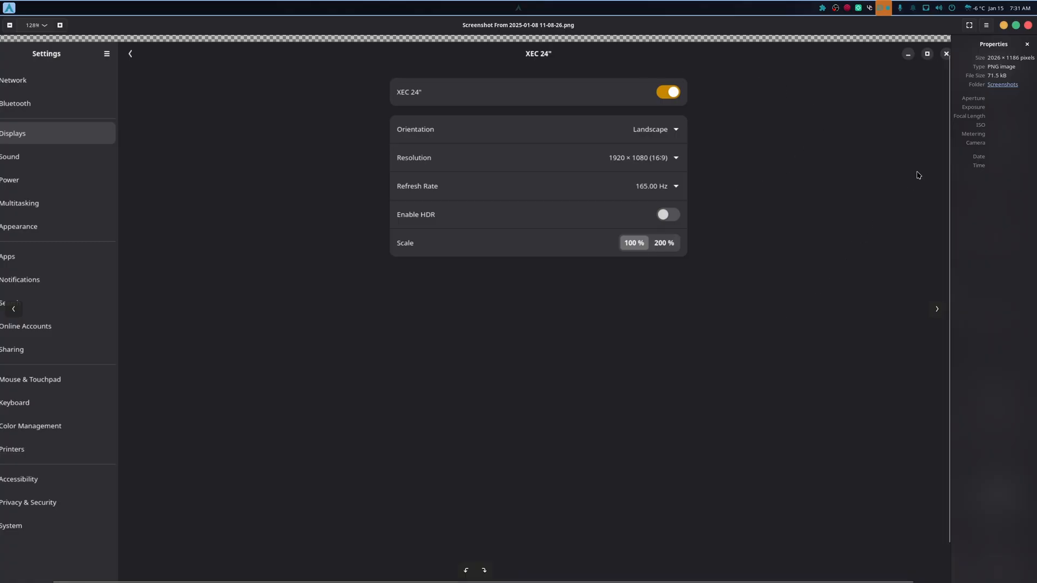
mouse_move(479, 320)
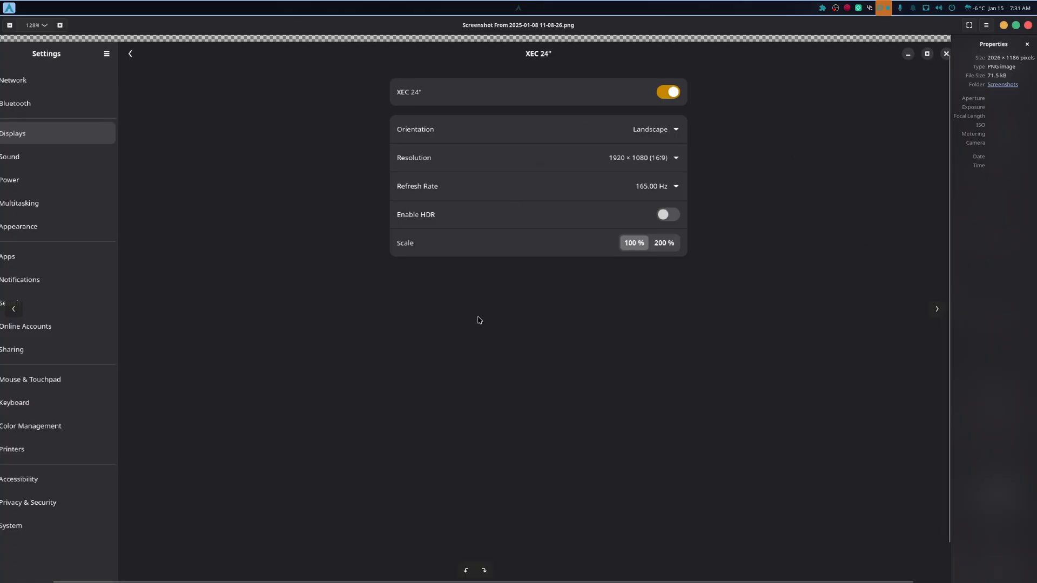
mouse_move(992, 86)
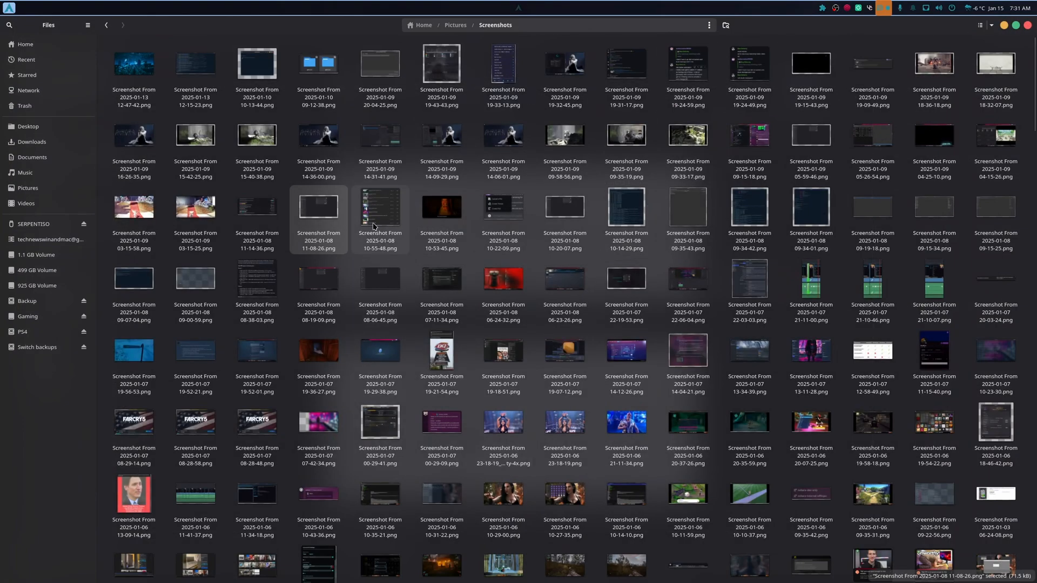
mouse_move(376, 218)
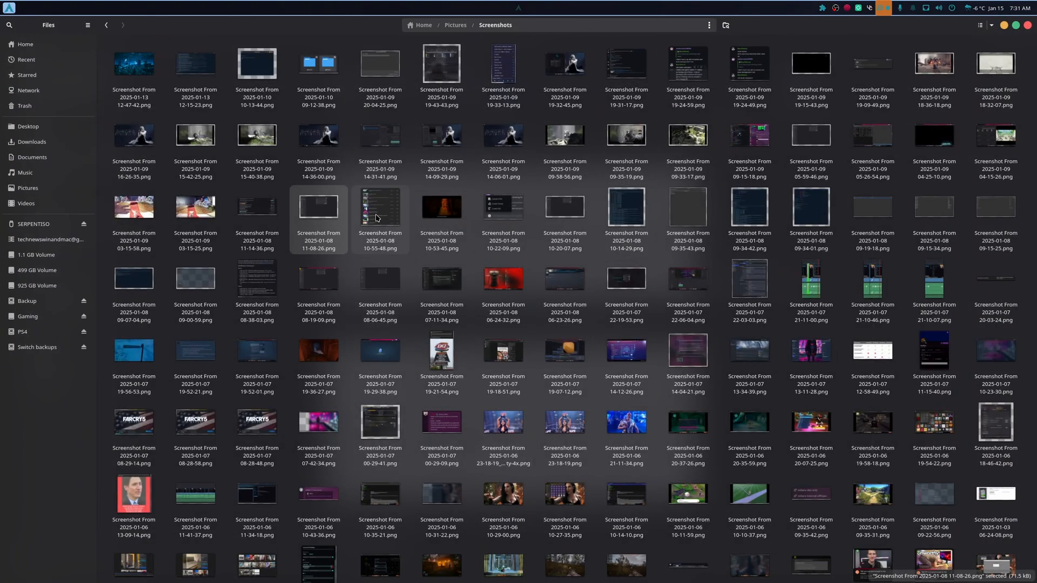
double_click(625, 205)
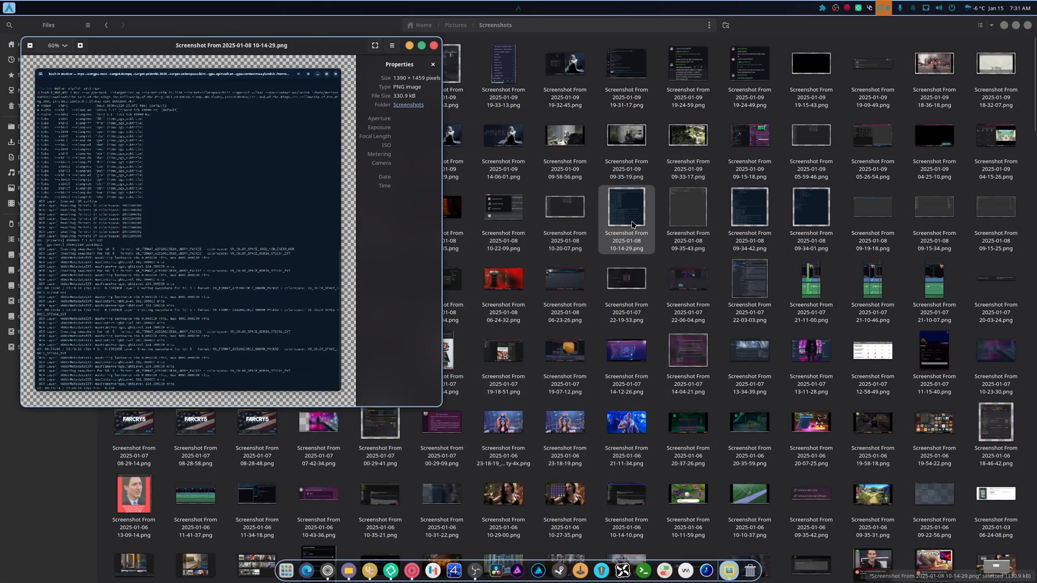
left_click(374, 45)
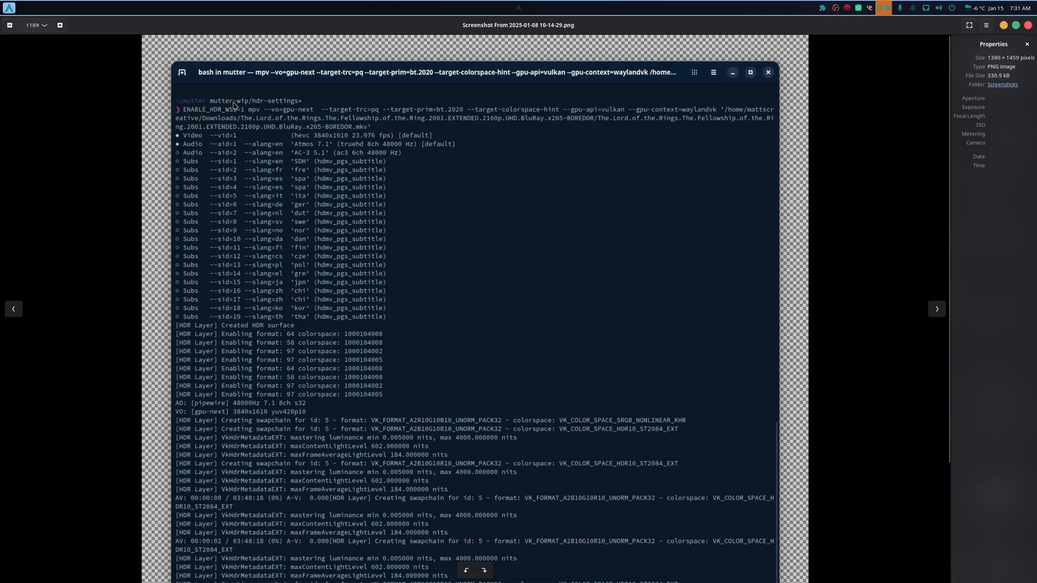
mouse_move(519, 145)
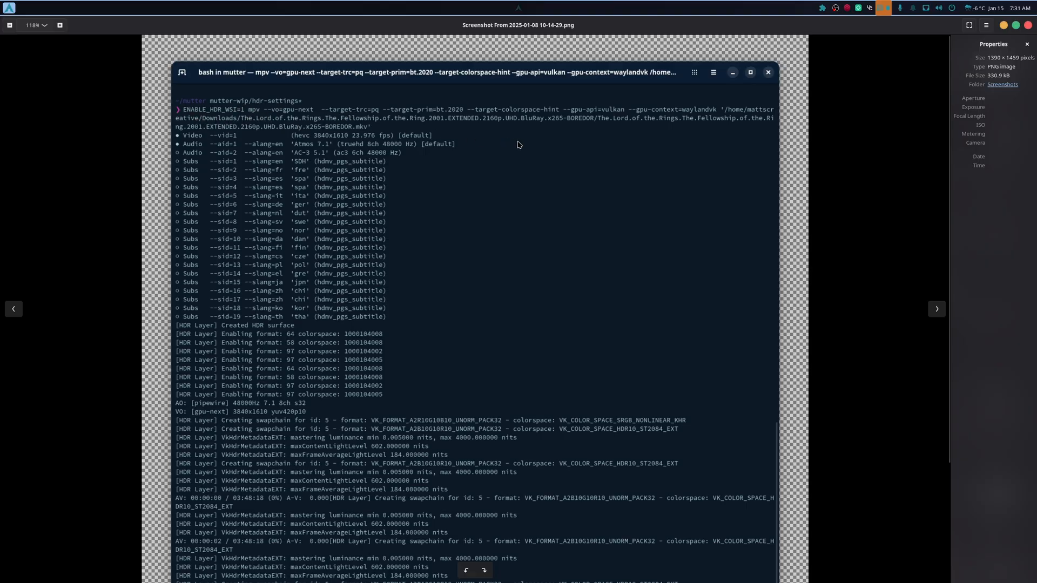
mouse_move(713, 130)
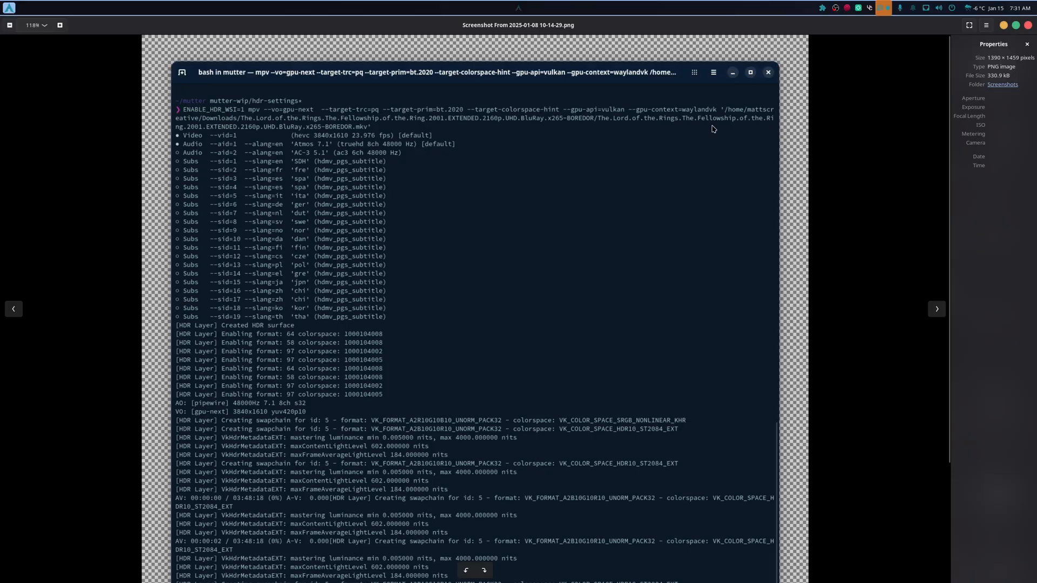
mouse_move(601, 179)
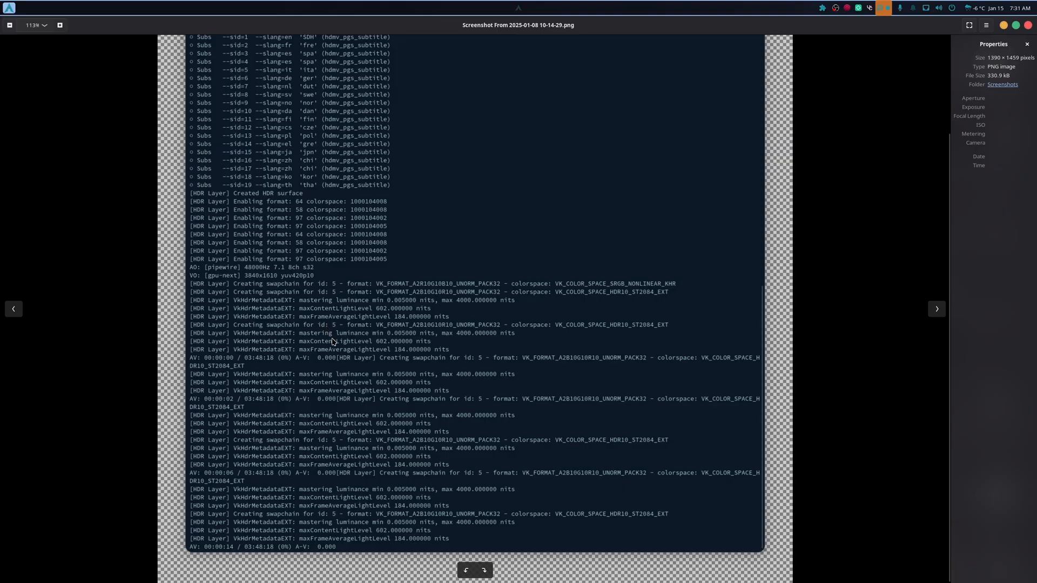
mouse_move(550, 433)
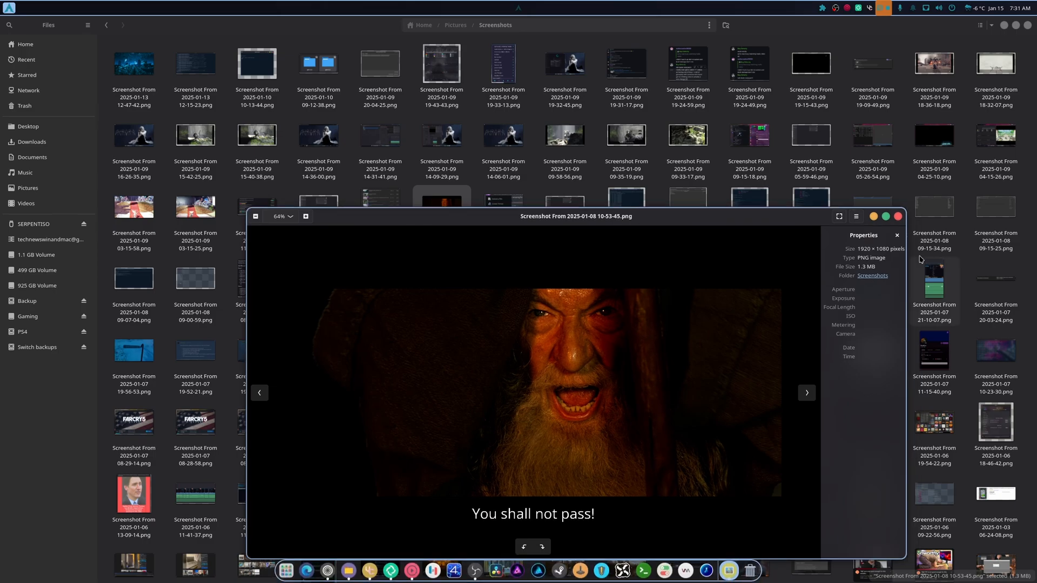
left_click(896, 235)
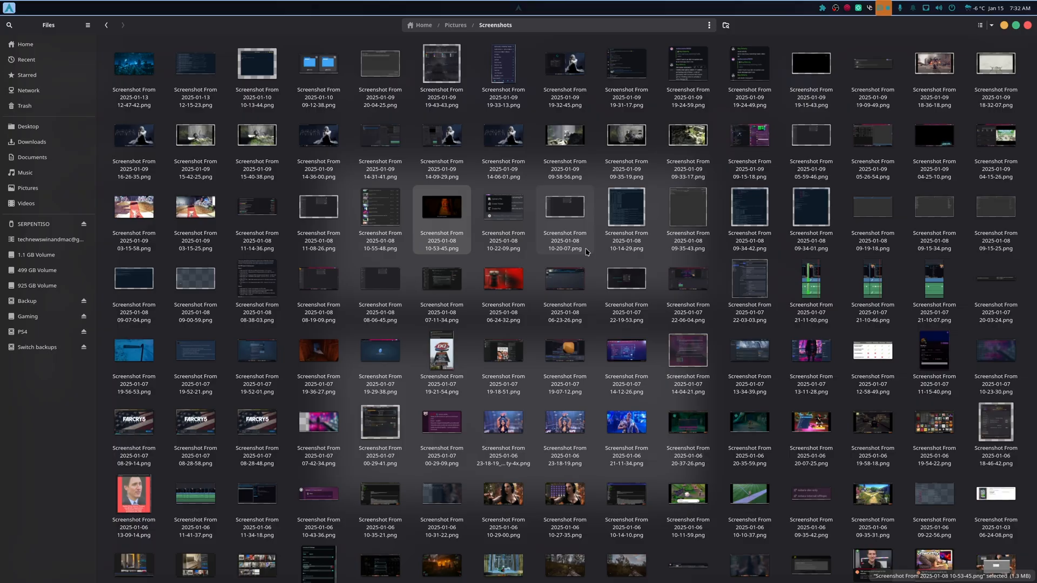
right_click(133, 278)
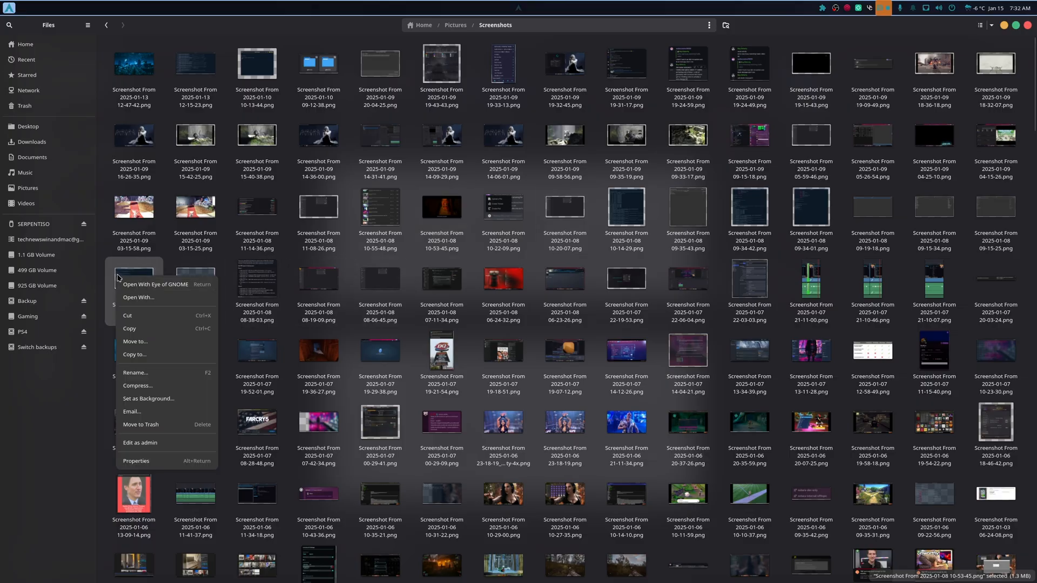
left_click(155, 285)
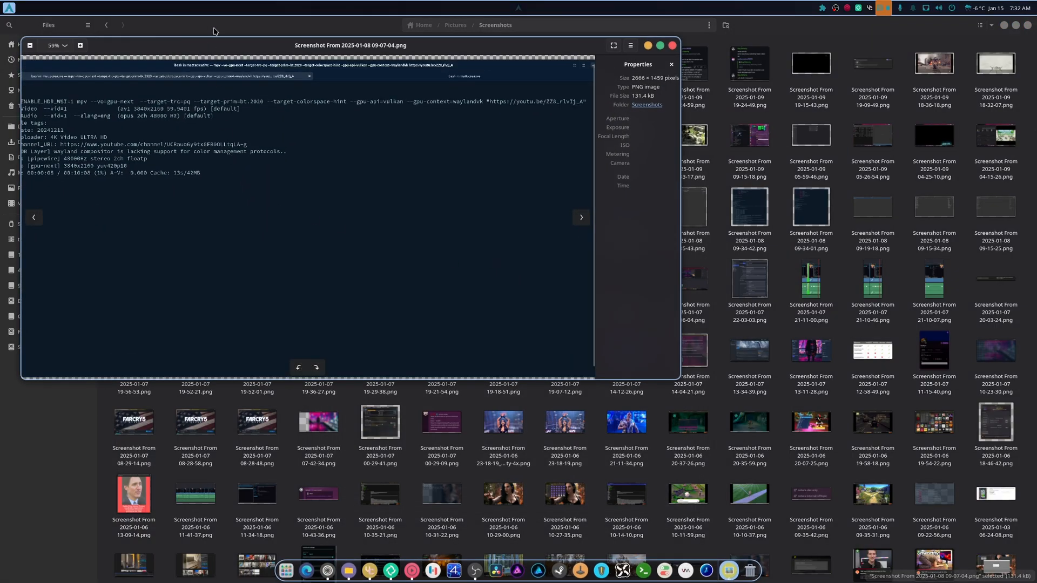
left_click(611, 45)
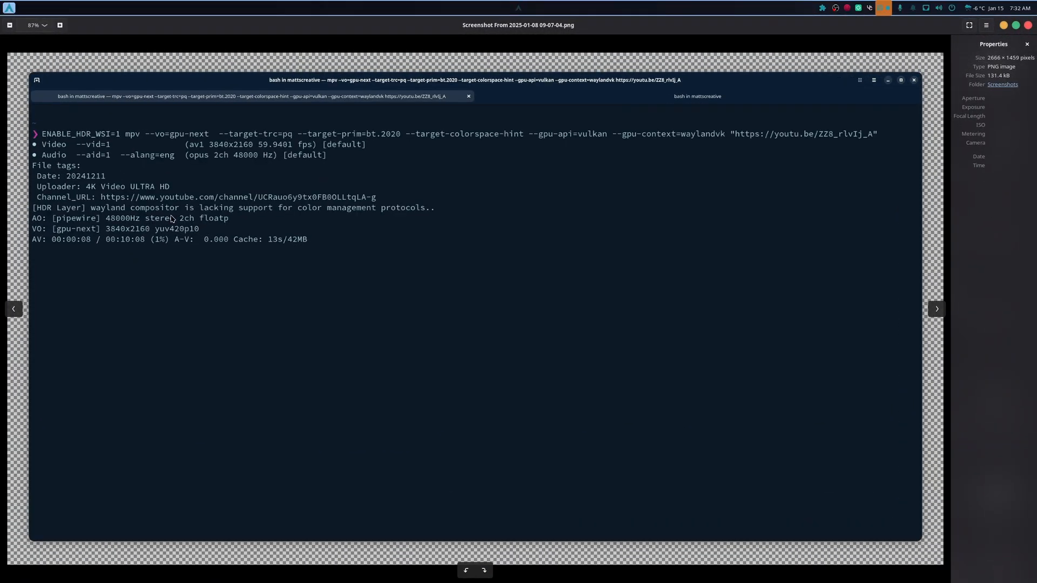
mouse_move(124, 216)
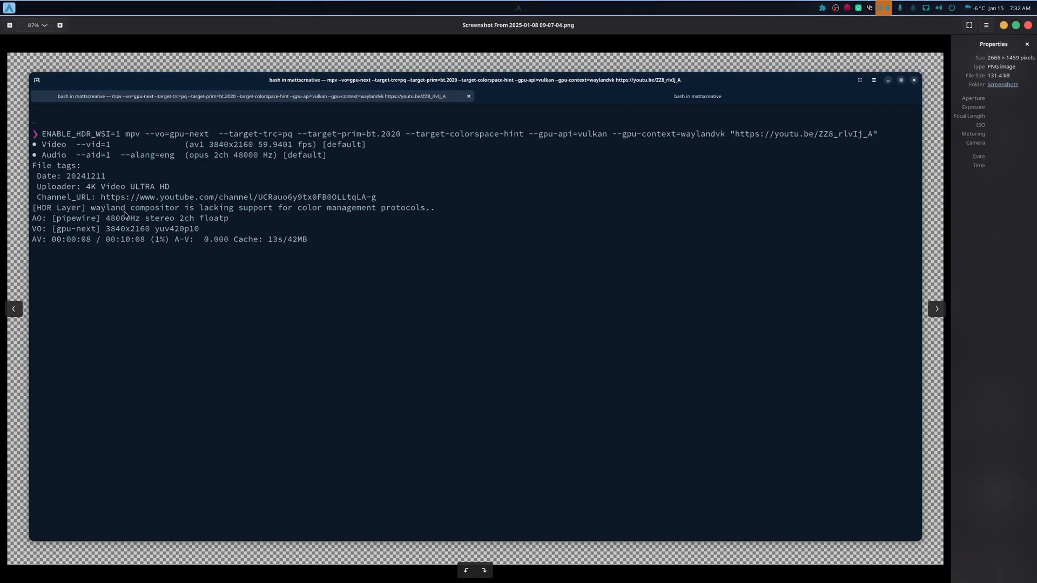
mouse_move(289, 218)
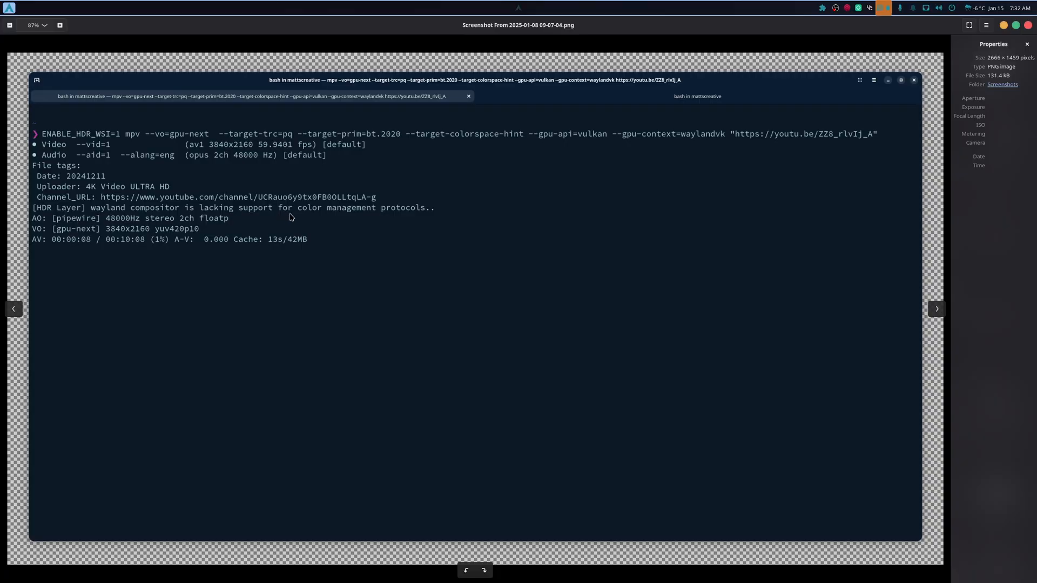
mouse_move(447, 216)
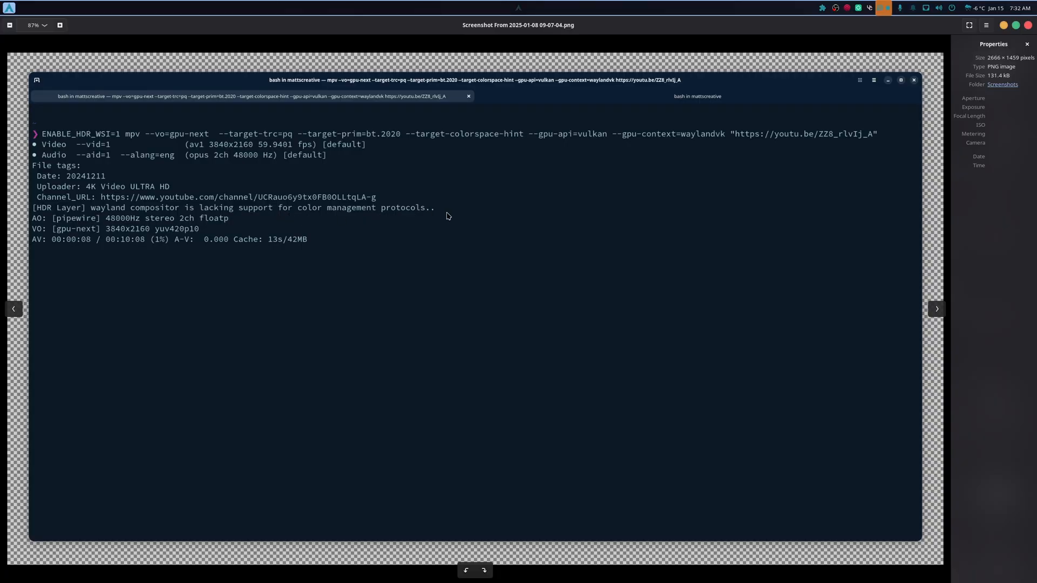
mouse_move(435, 219)
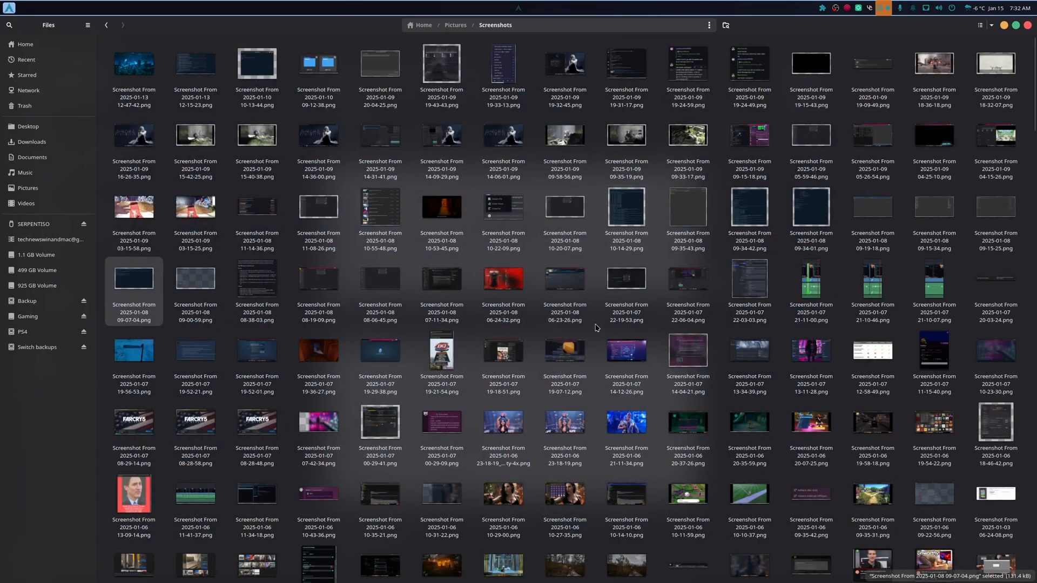
Step: Return to the Home folder and bring up the action menu for steam-1643320.log
left_click(503, 136)
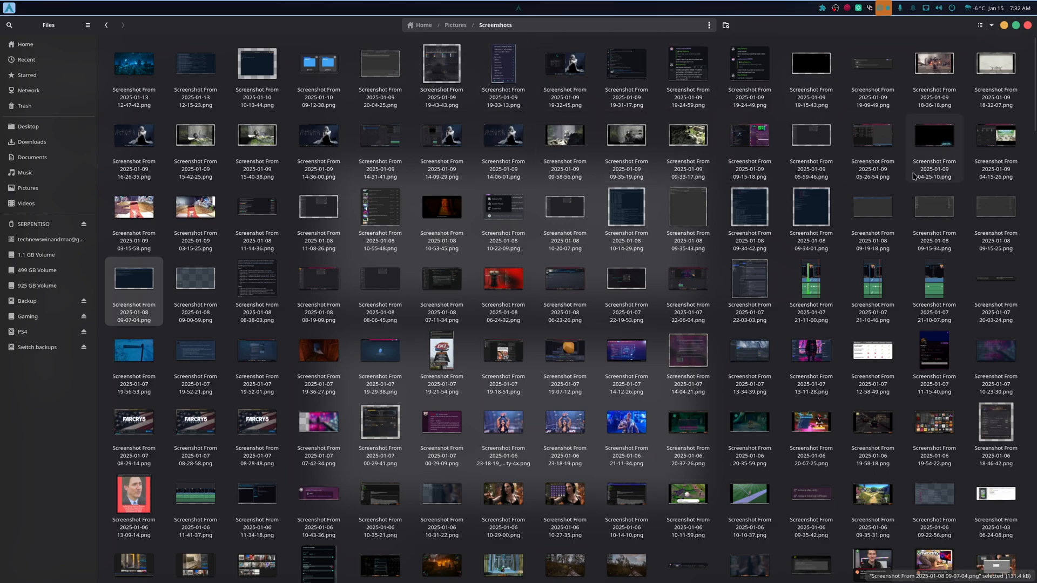
mouse_move(837, 277)
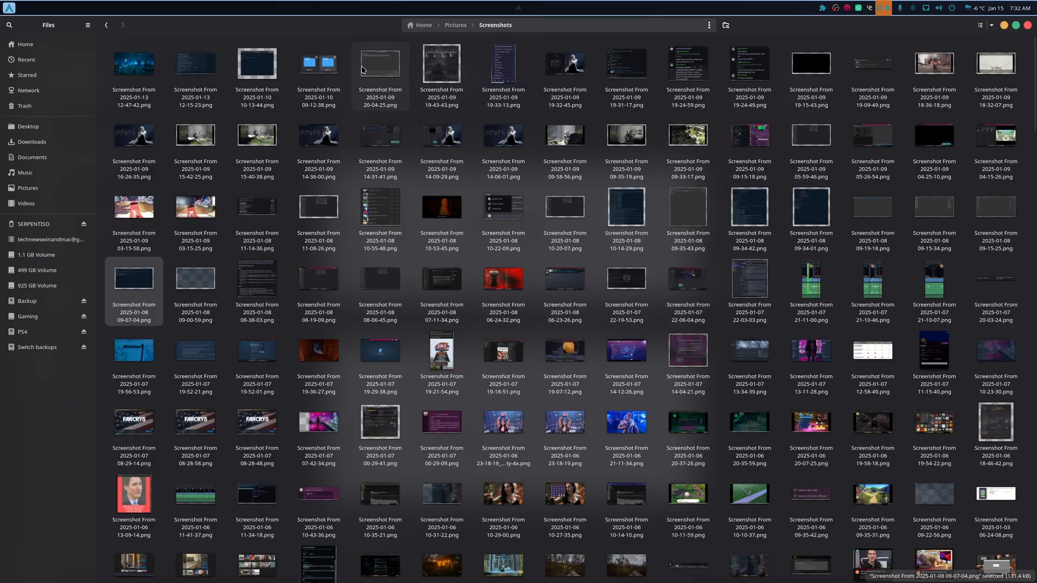
left_click(26, 43)
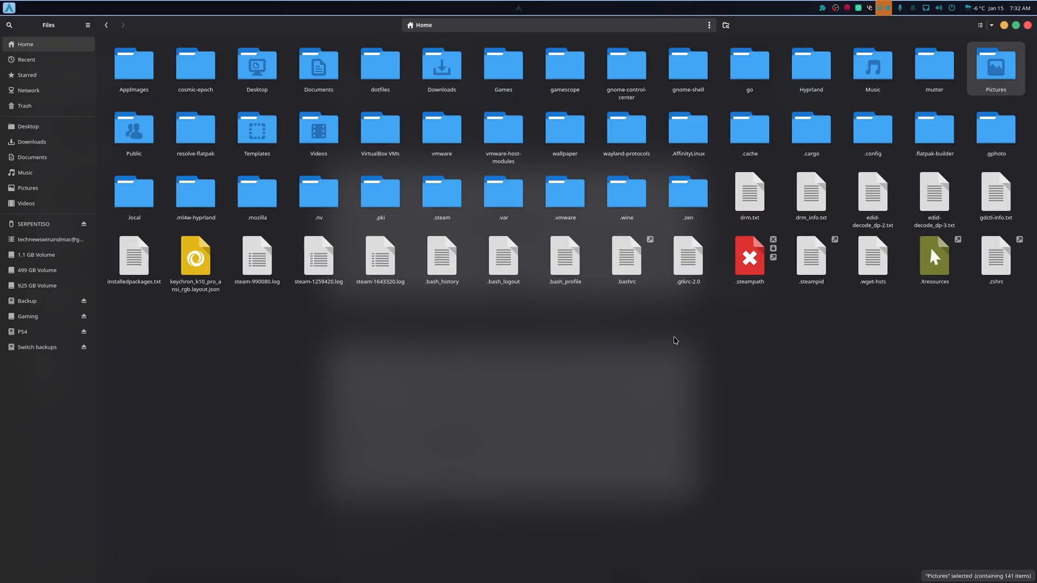
left_click(257, 259)
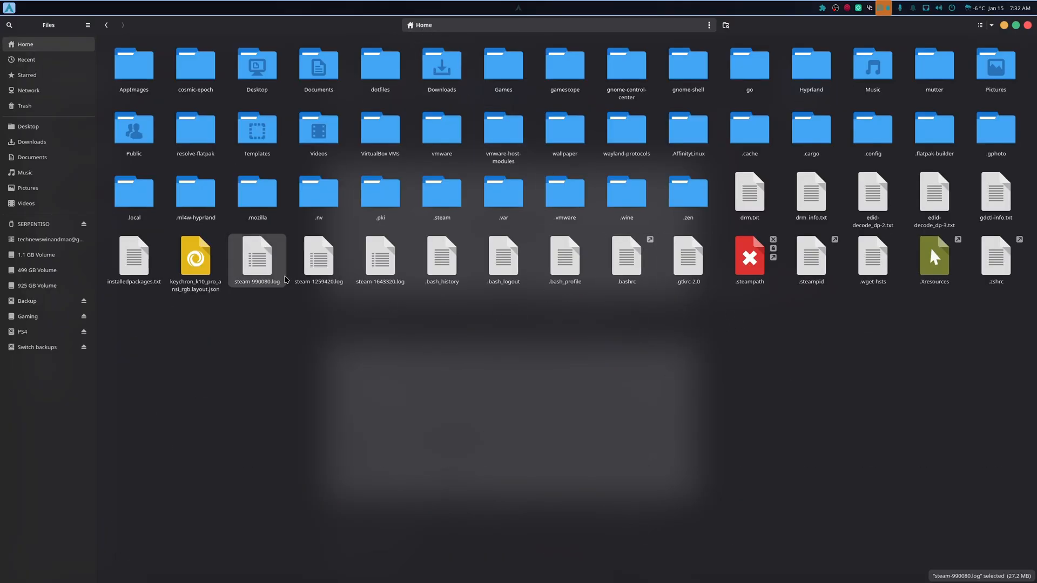
double_click(256, 257)
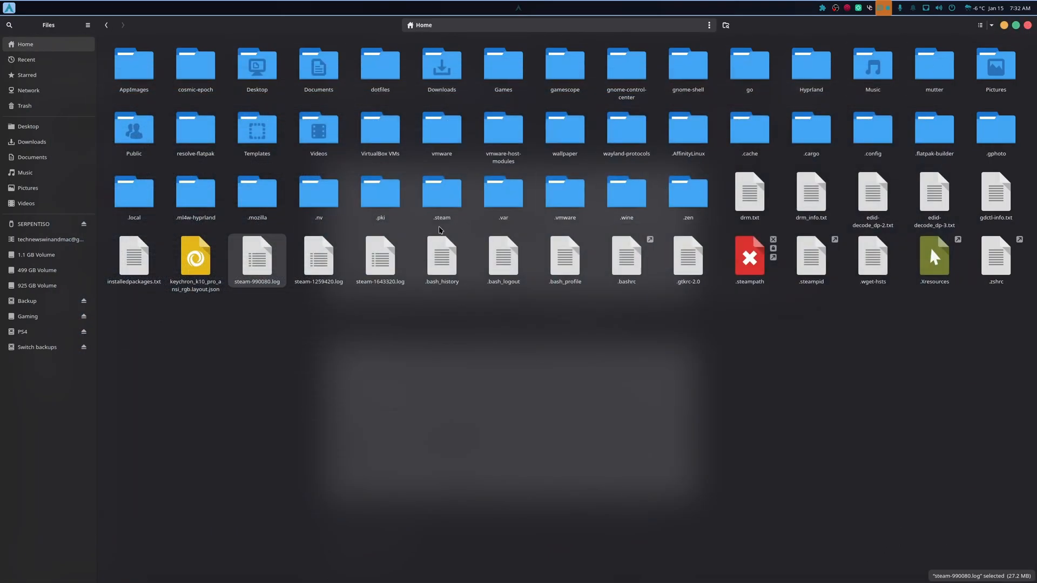
double_click(318, 256)
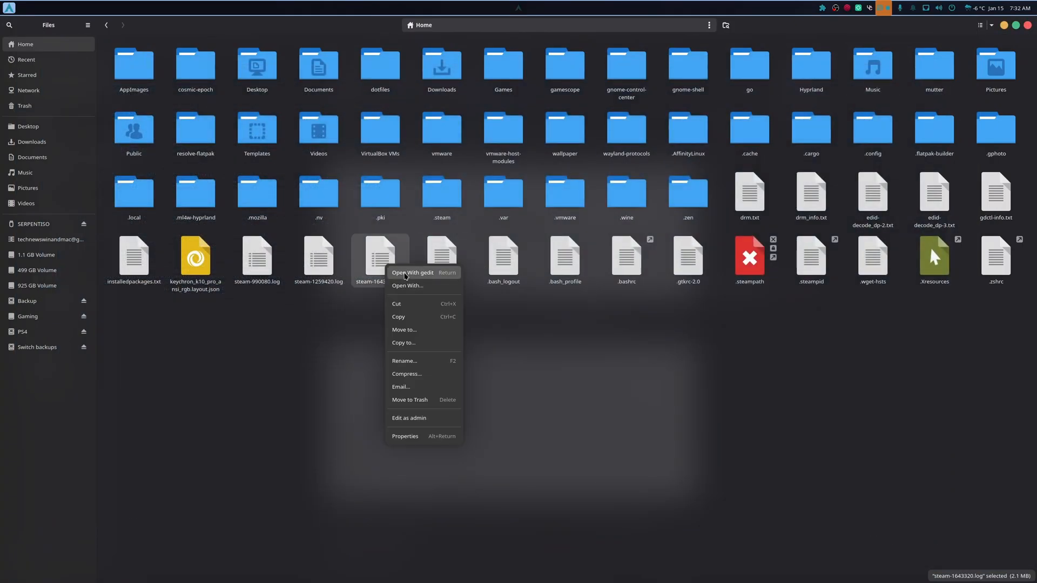
Step: Open steam-1643320.log in gedit, scroll through it, and search for 'hdr'
left_click(412, 272)
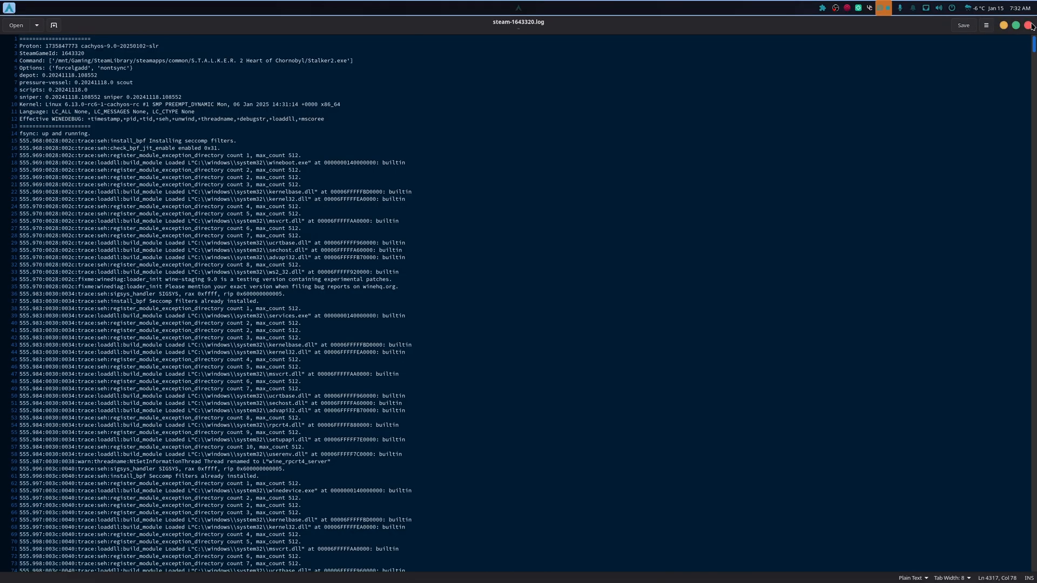
scroll("down", 3)
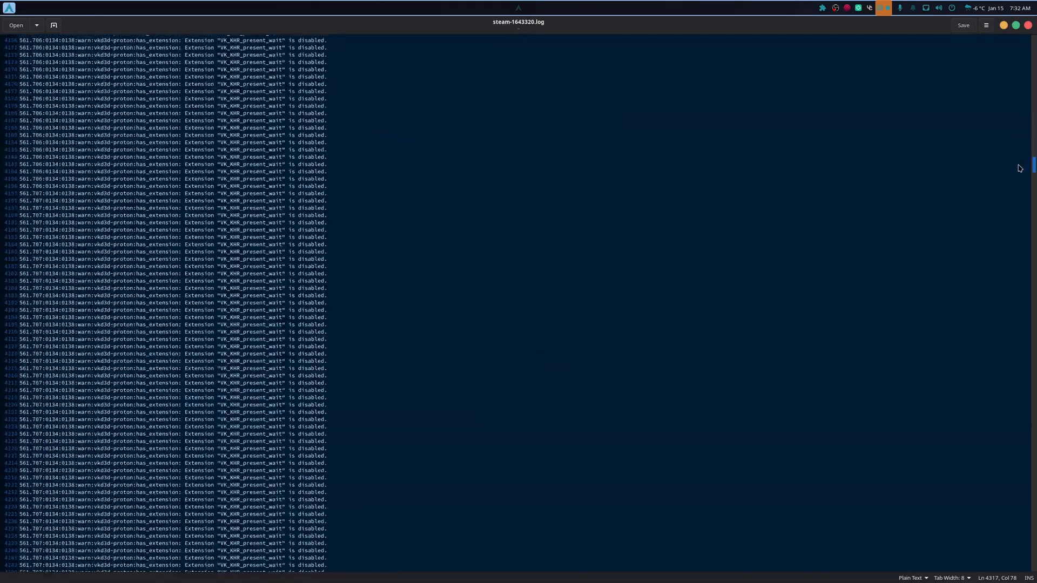
scroll("down", 3)
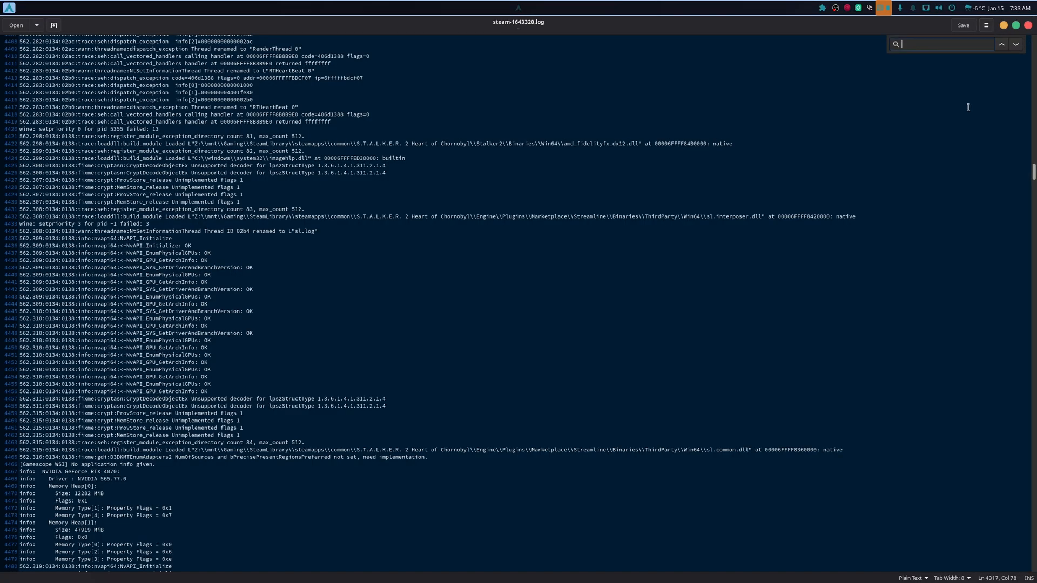
type("hdr")
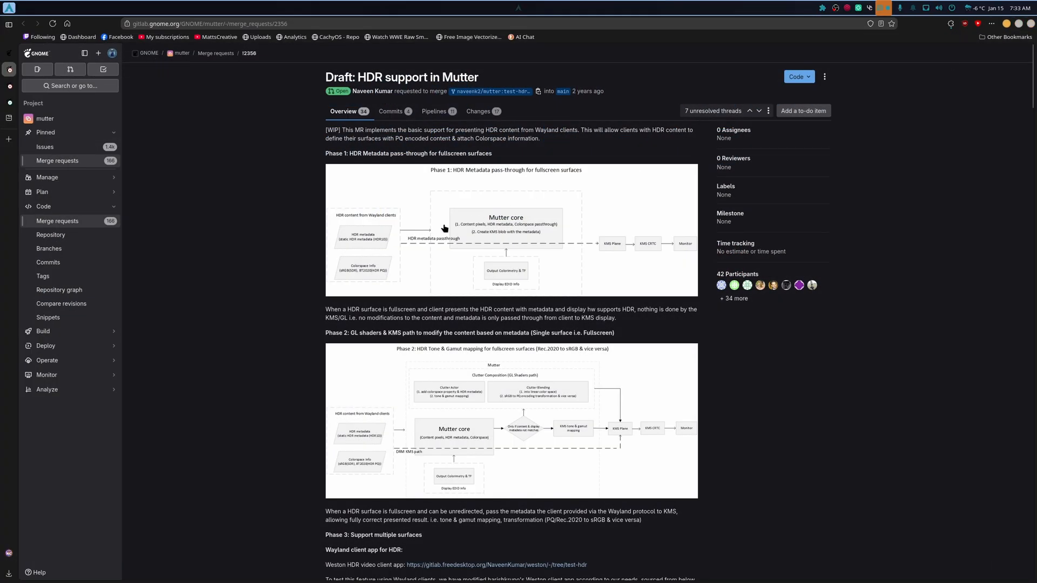
mouse_move(422, 229)
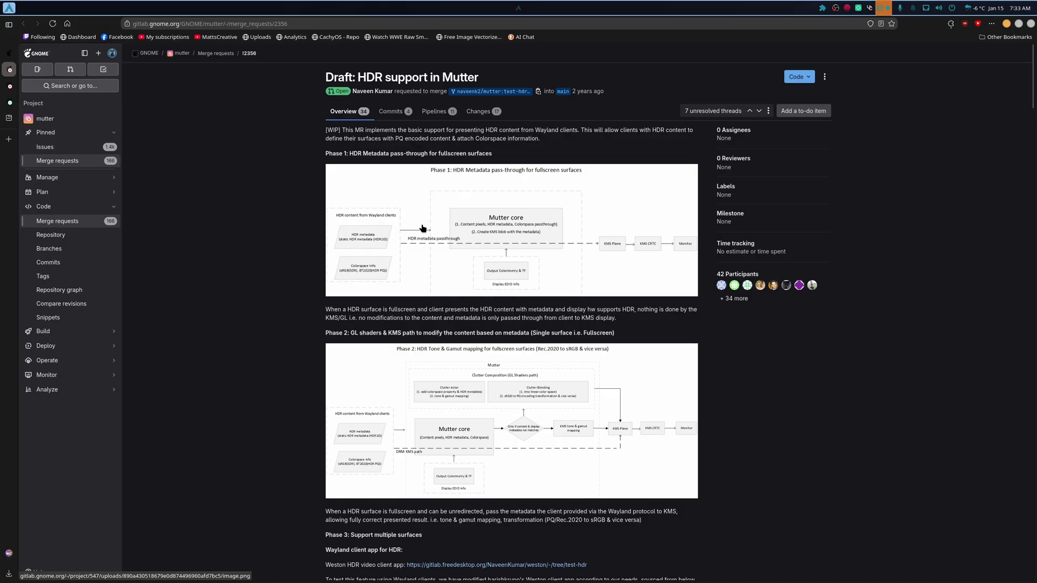
Step: Scroll merge request !2356 to the Phase 1 list and open the HDR10 mode support commit
scroll("down", 3)
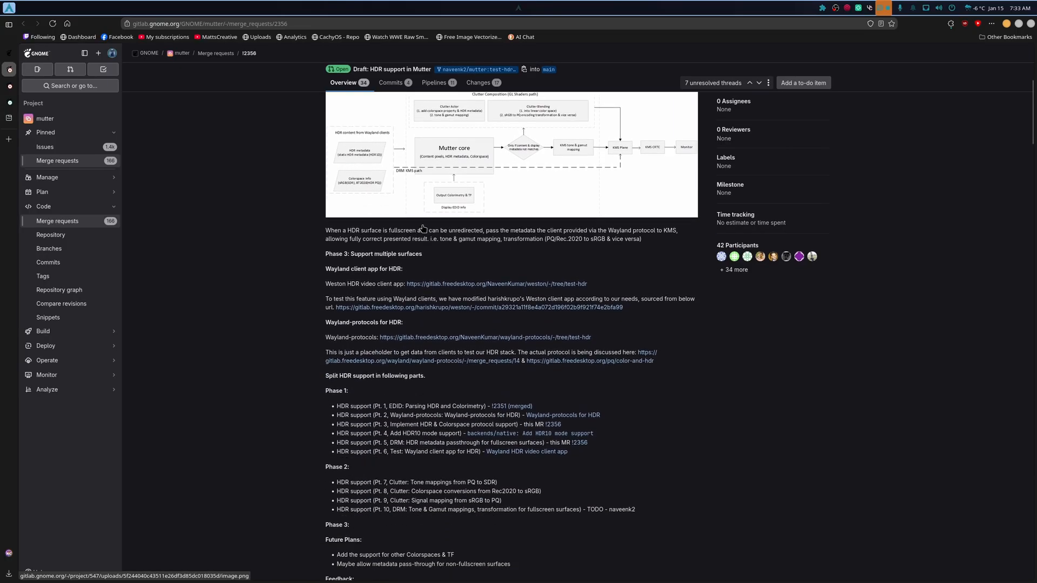
scroll("down", 3)
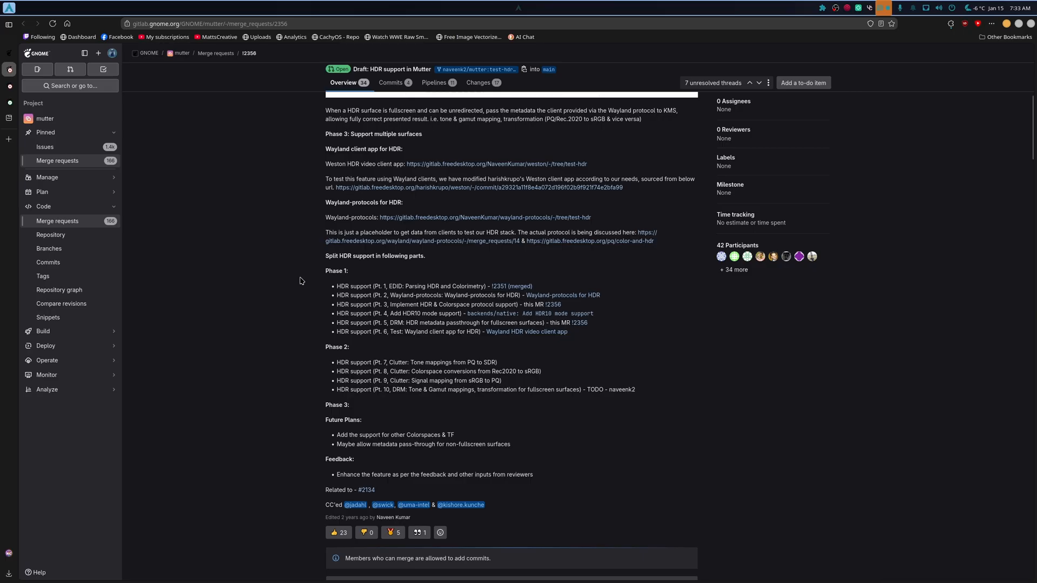
mouse_move(434, 282)
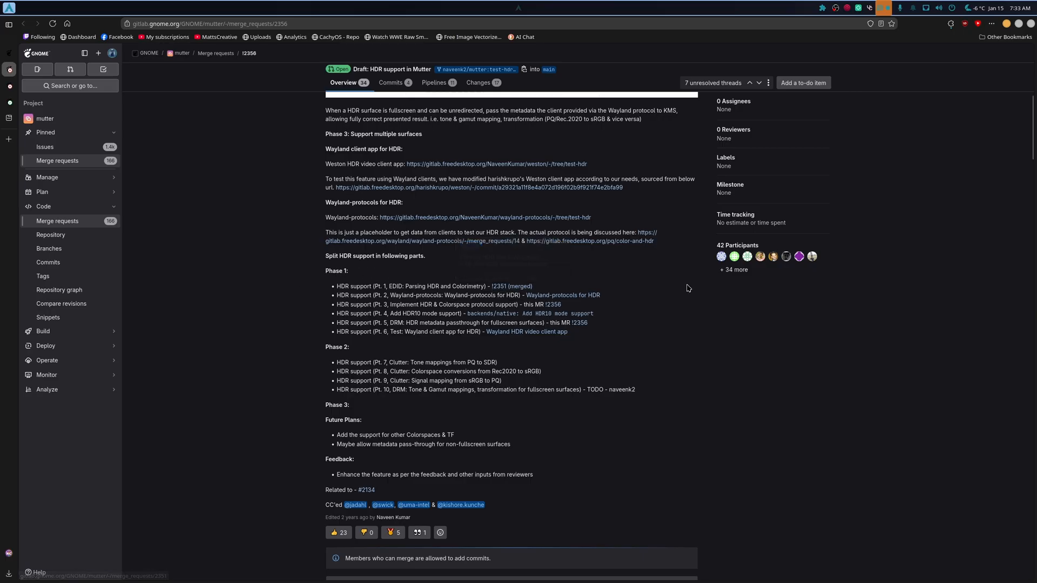
mouse_move(562, 295)
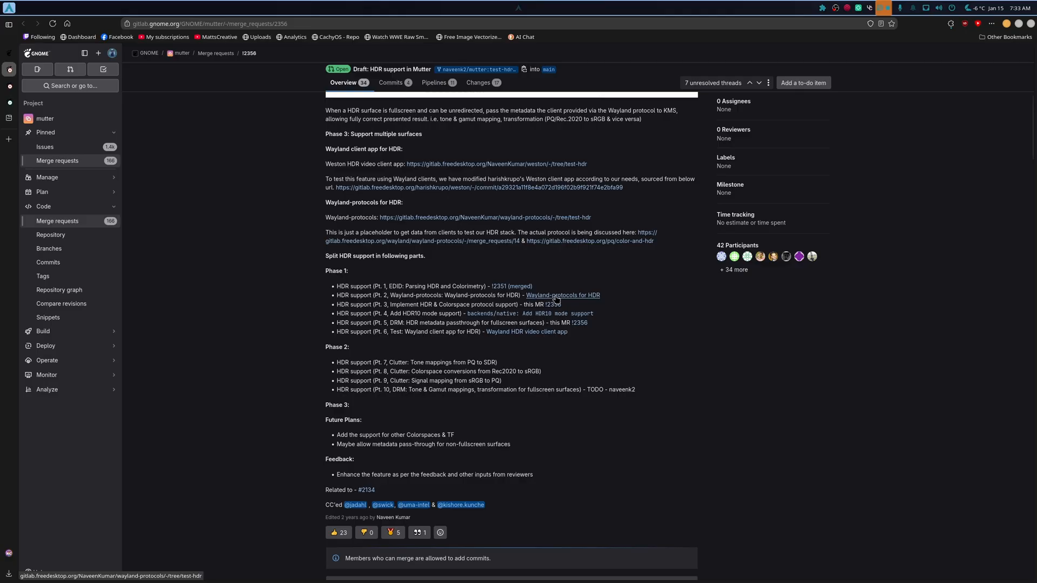
mouse_move(590, 309)
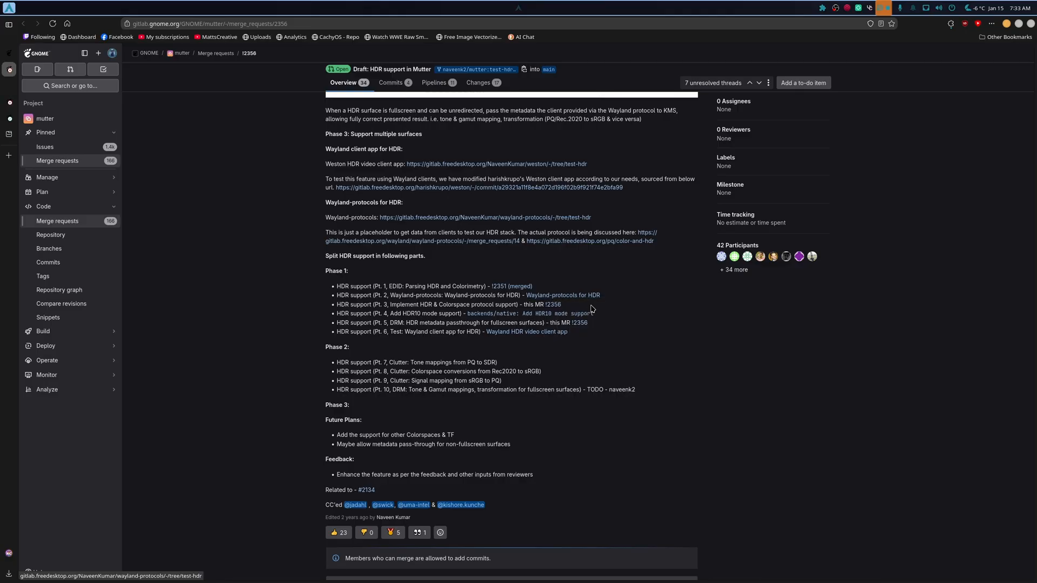
mouse_move(549, 304)
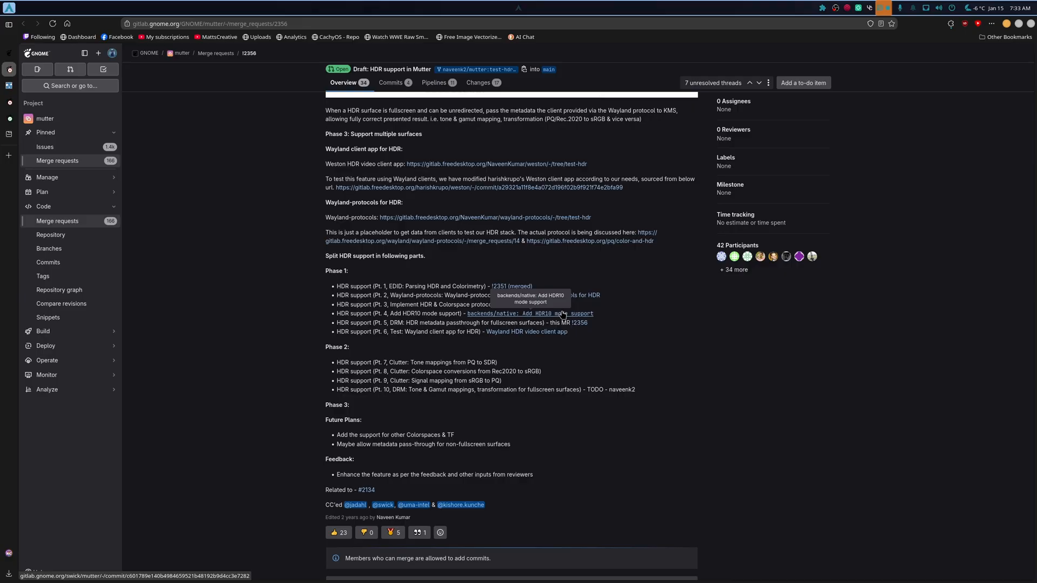
mouse_move(482, 314)
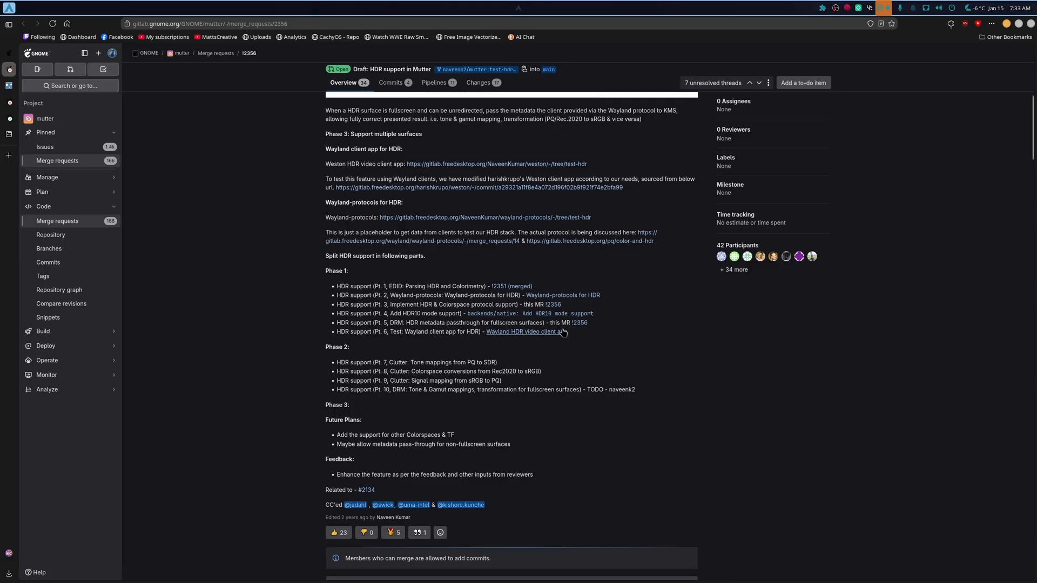
mouse_move(579, 323)
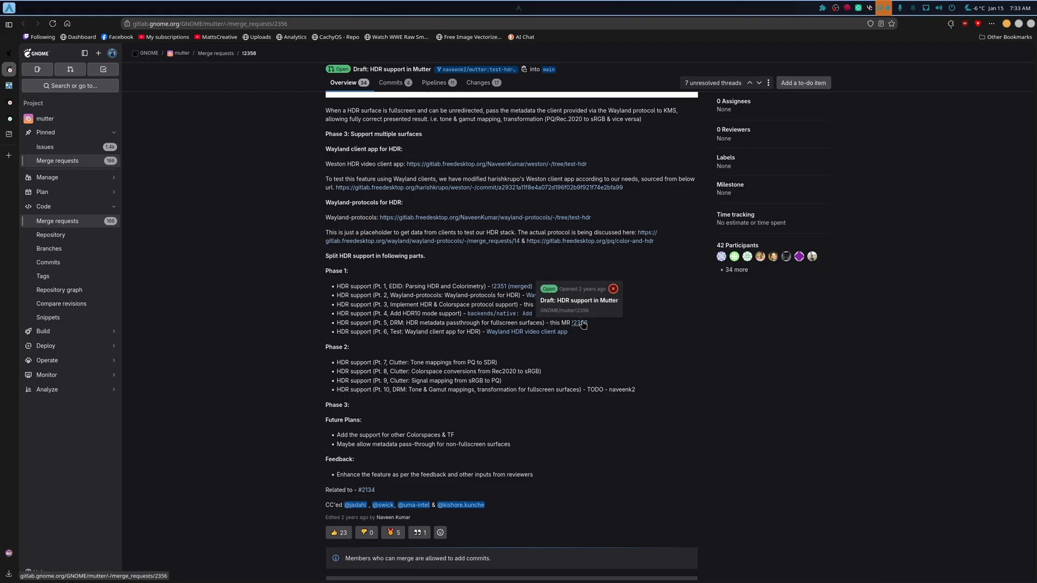
mouse_move(521, 312)
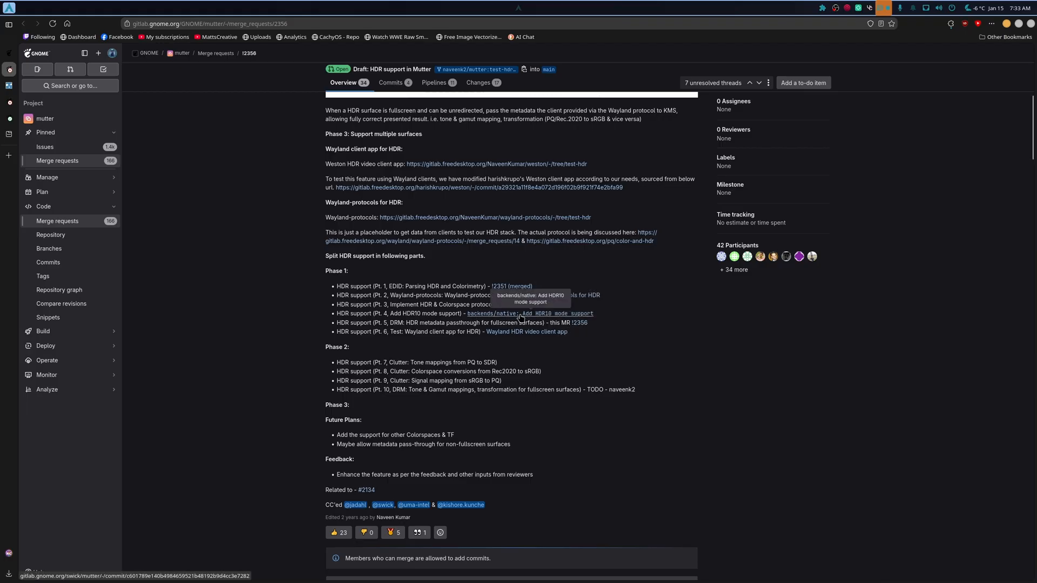
right_click(529, 313)
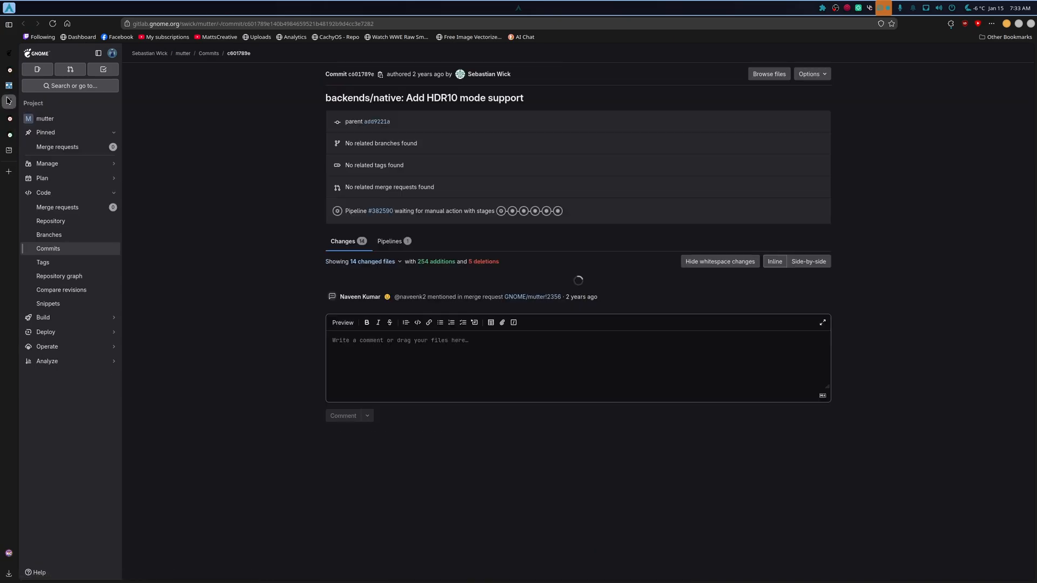
mouse_move(266, 249)
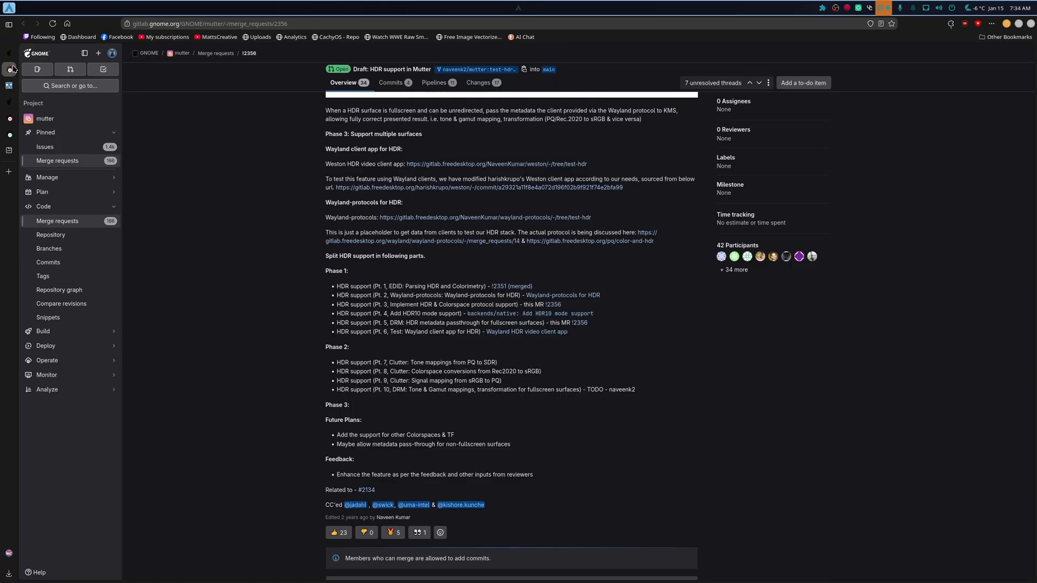
mouse_move(527, 331)
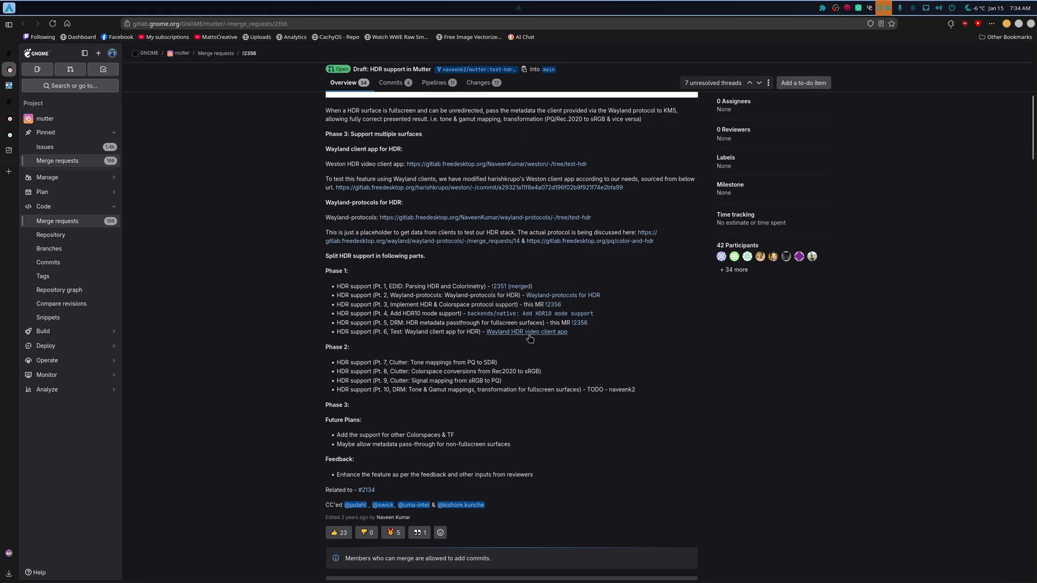
mouse_move(526, 331)
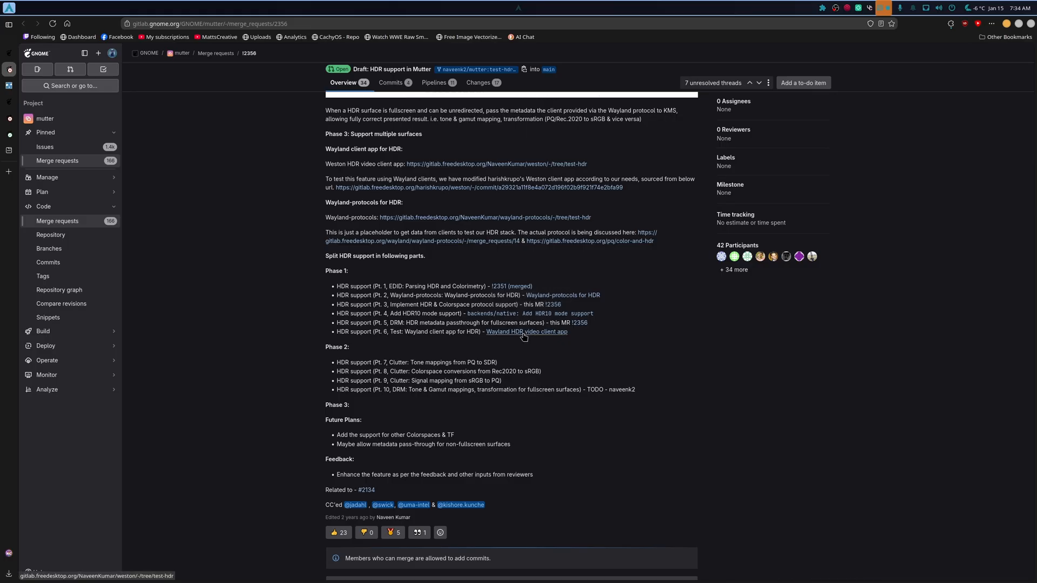
mouse_move(758, 428)
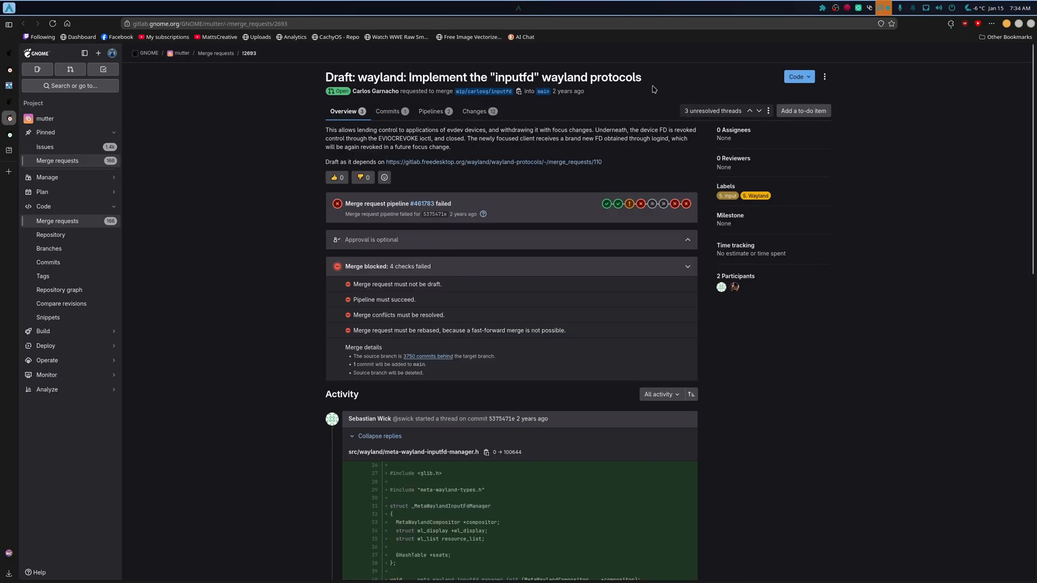
mouse_move(383, 171)
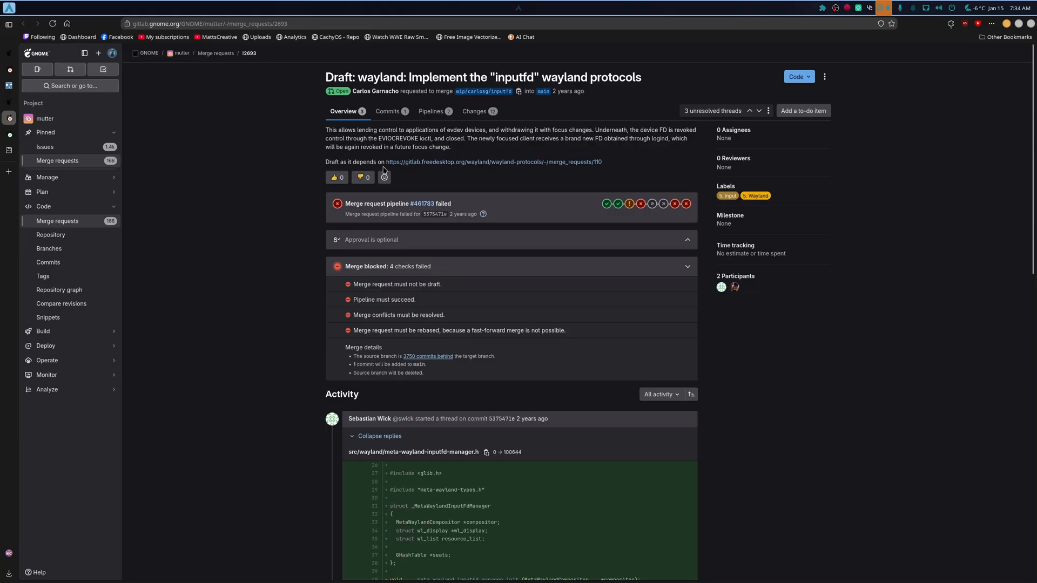
mouse_move(657, 128)
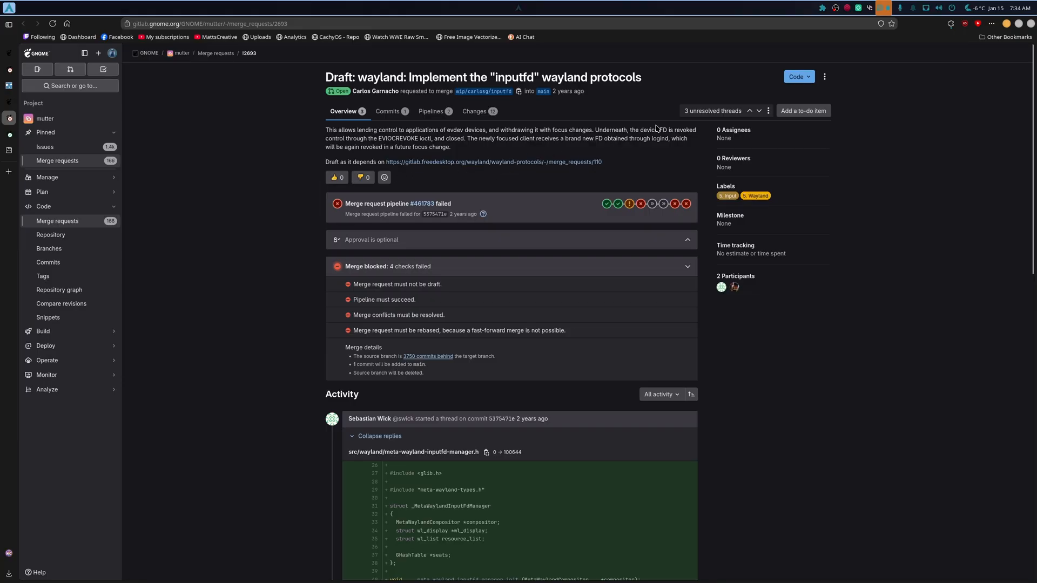
mouse_move(262, 266)
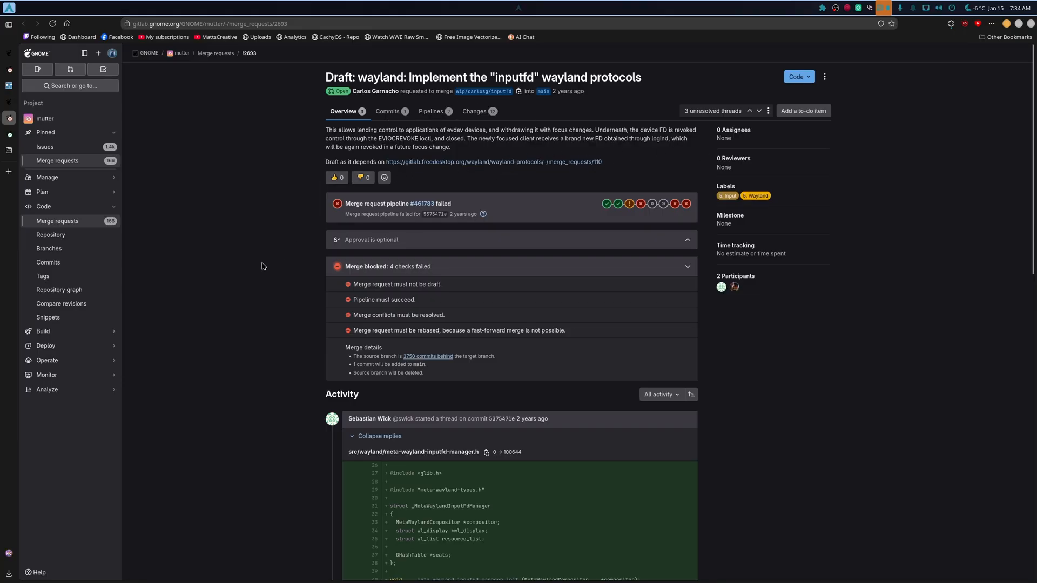
Step: Scroll through the Activity threads of mutter merge request !2693 'inputfd' protocols
scroll("down", 3)
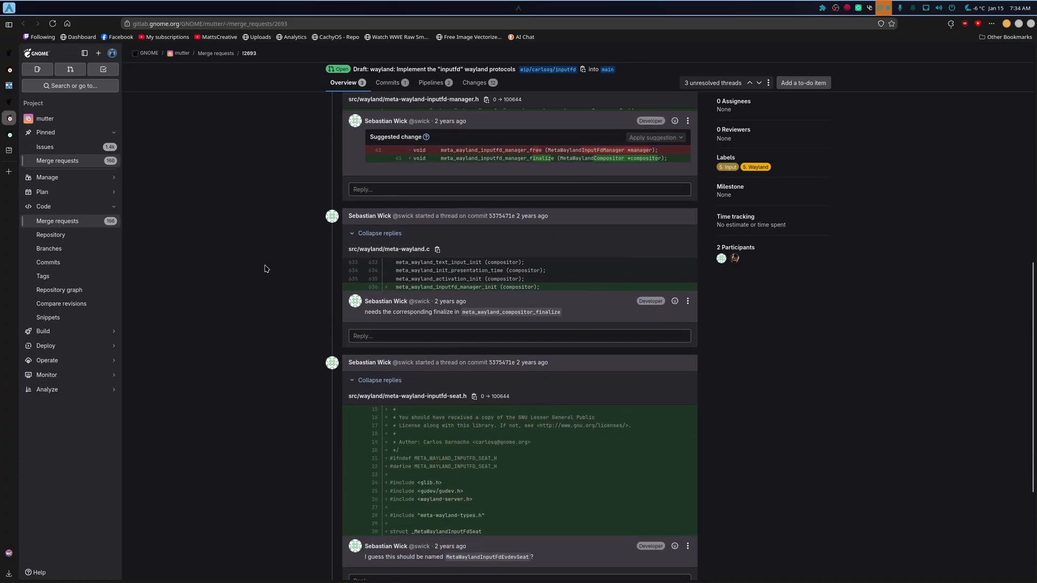
scroll("down", 3)
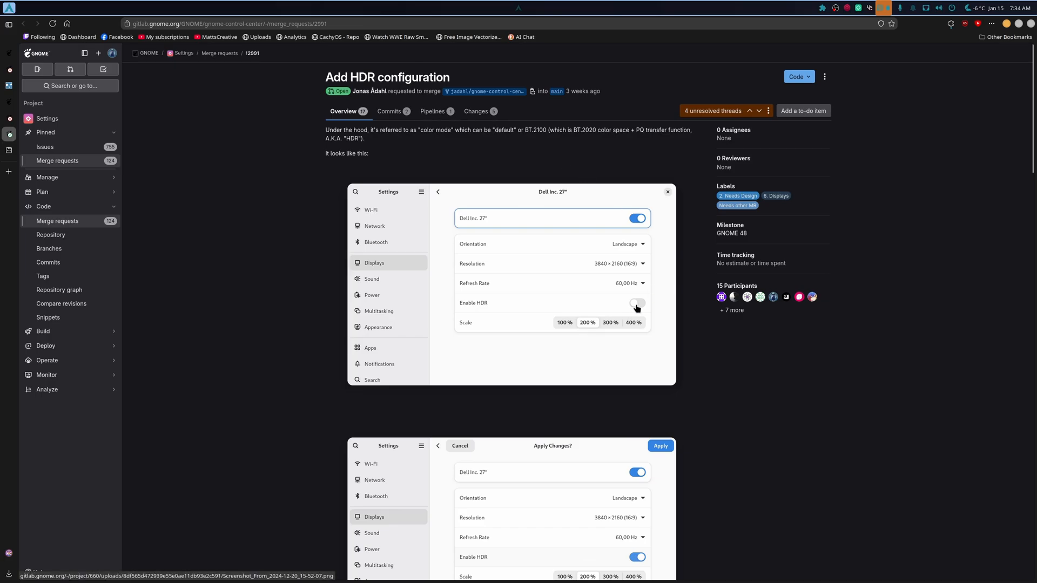
Step: Read through the comments on gnome-control-center MR !2991 'Add HDR configuration'
scroll("down", 3)
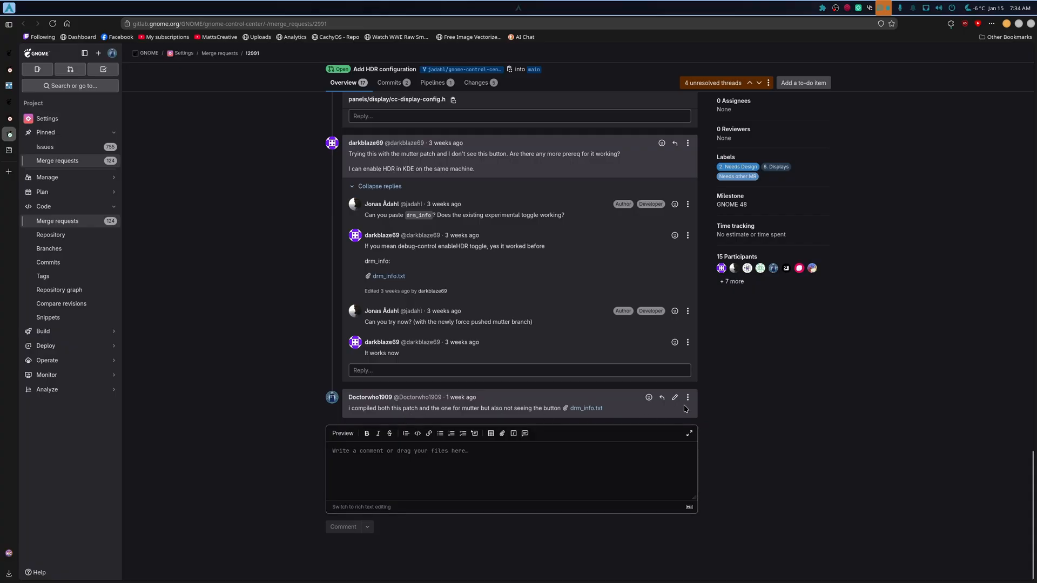
left_click(686, 396)
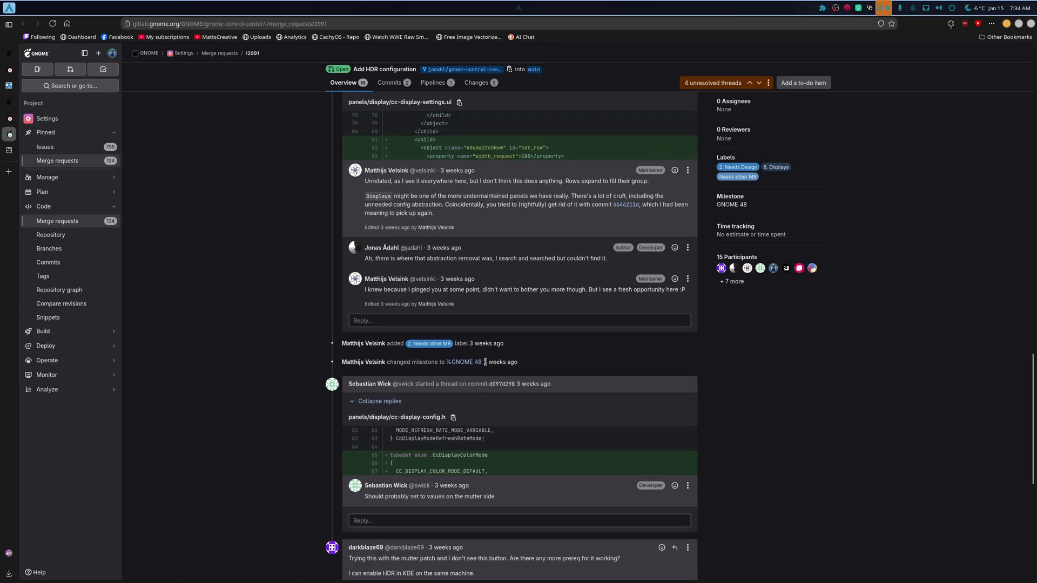
scroll("up", 3)
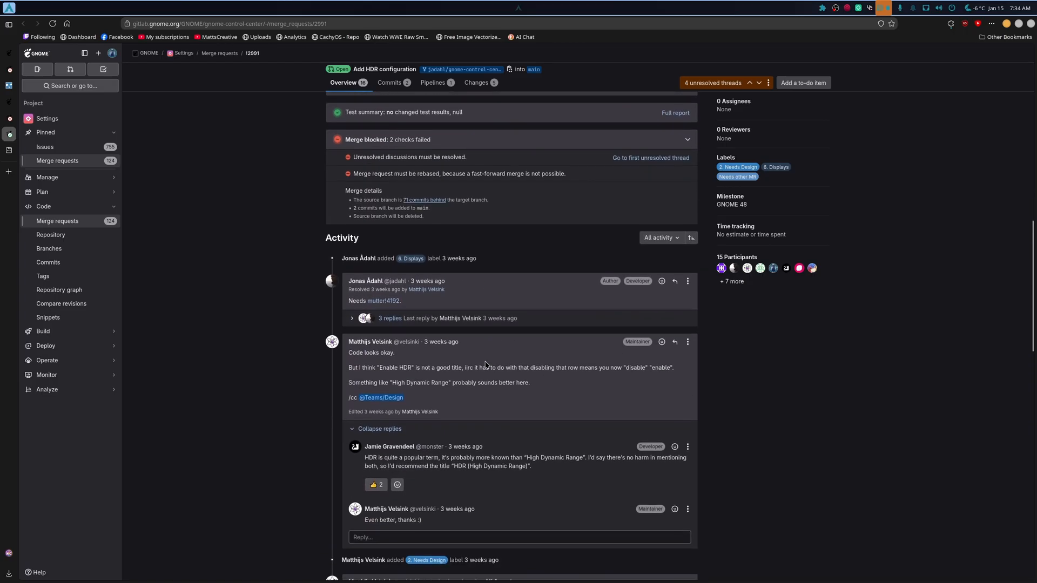
scroll("up", 3)
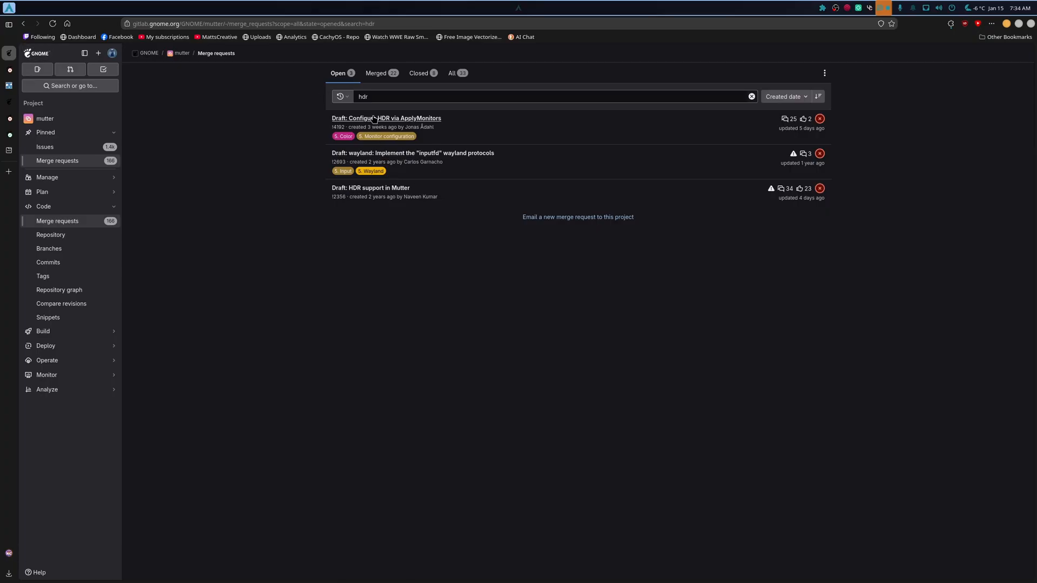
left_click(385, 118)
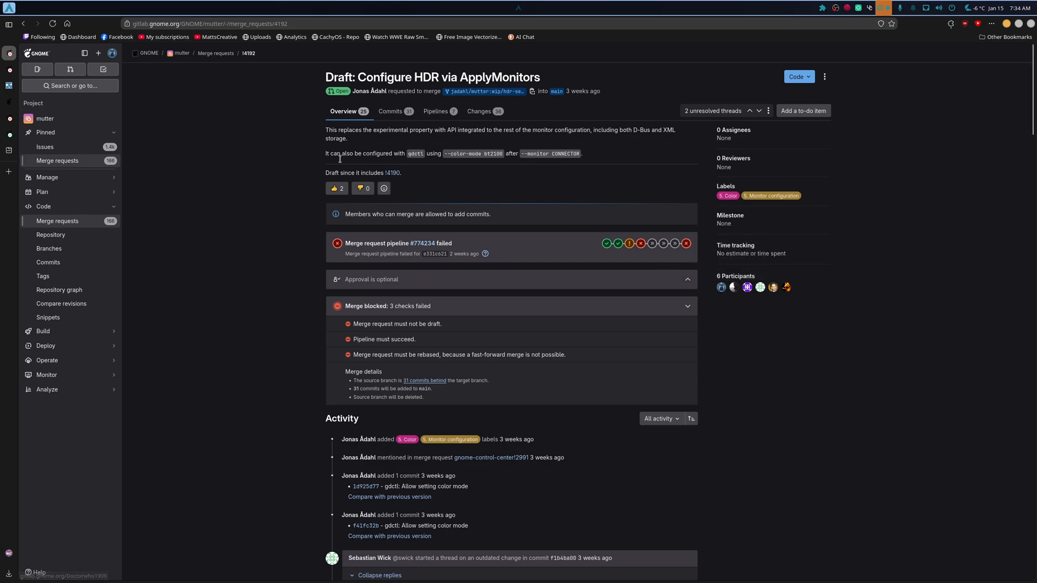
scroll("down", 3)
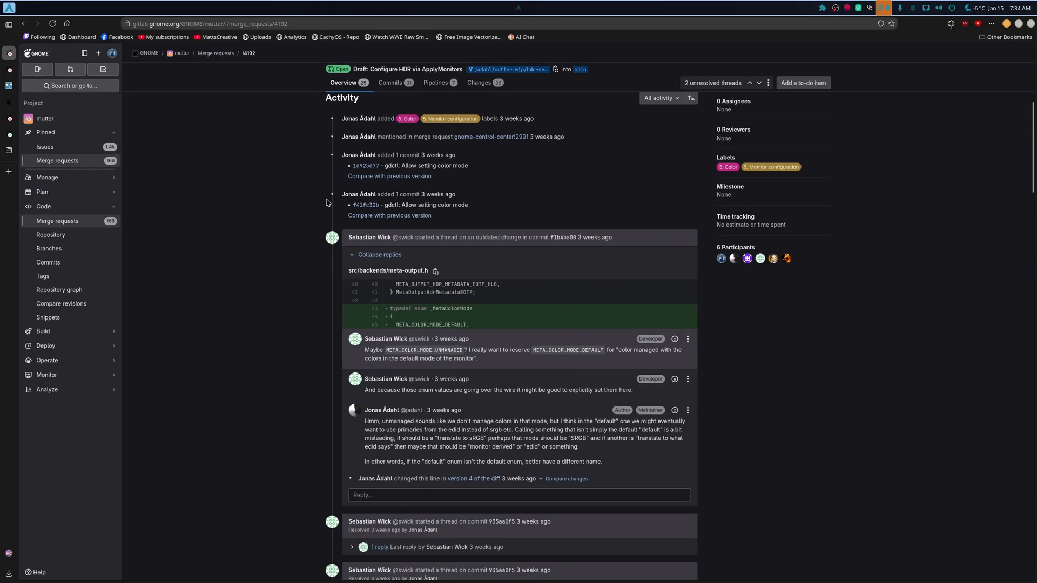
scroll("down", 3)
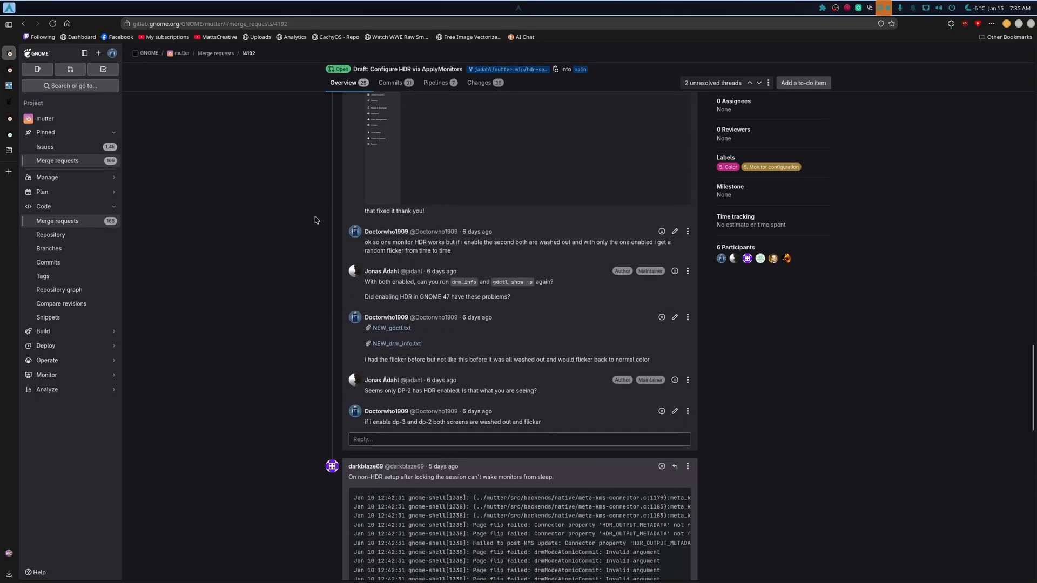
scroll("up", 3)
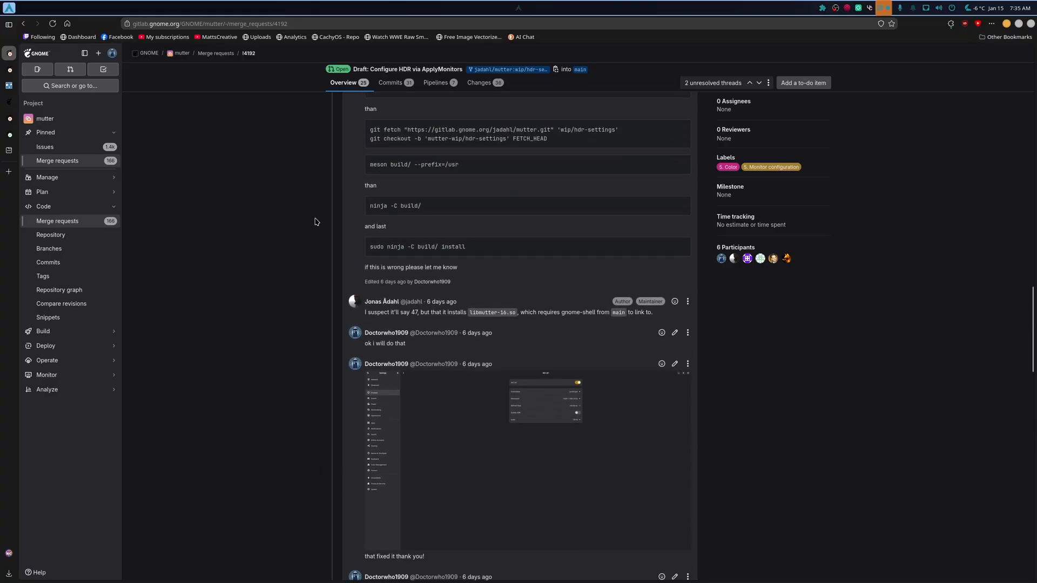
scroll("down", 3)
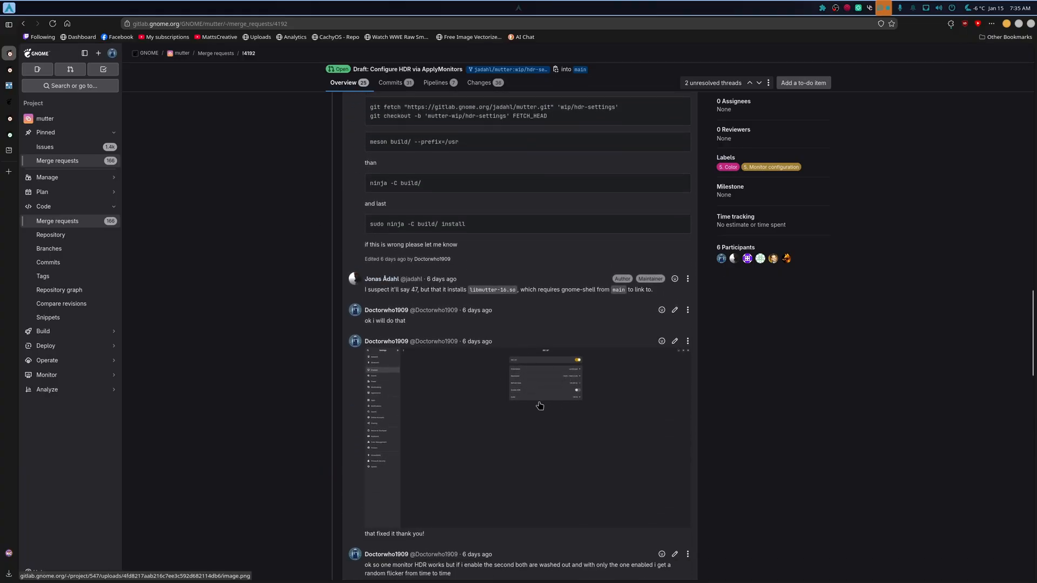
scroll("up", 3)
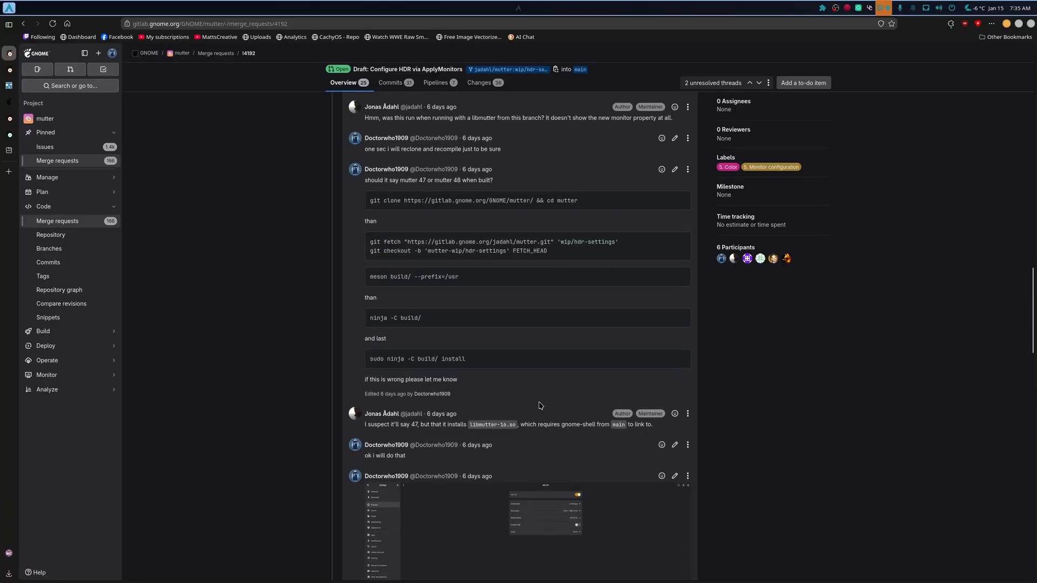
scroll("down", 3)
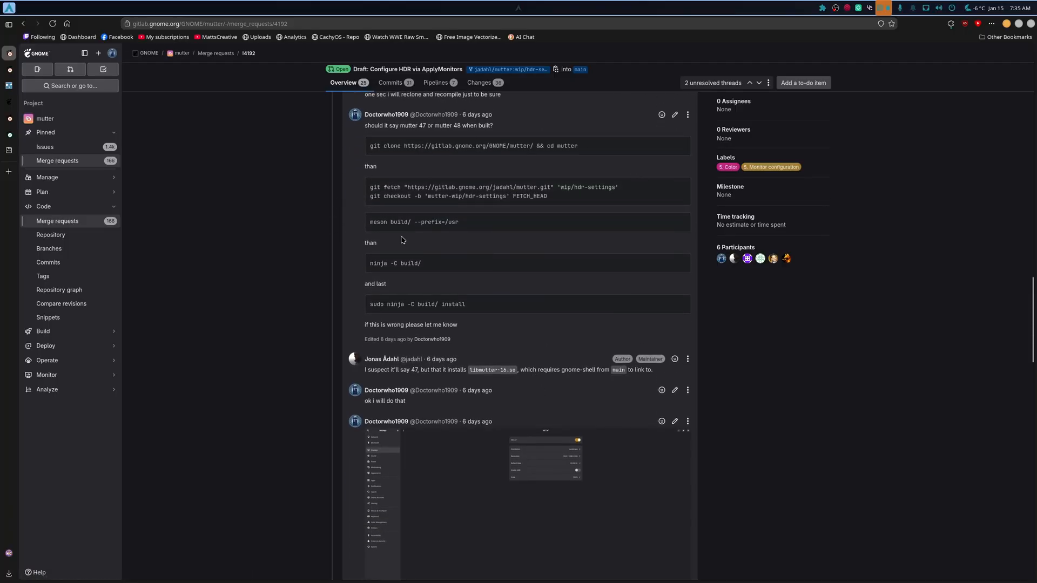
scroll("down", 3)
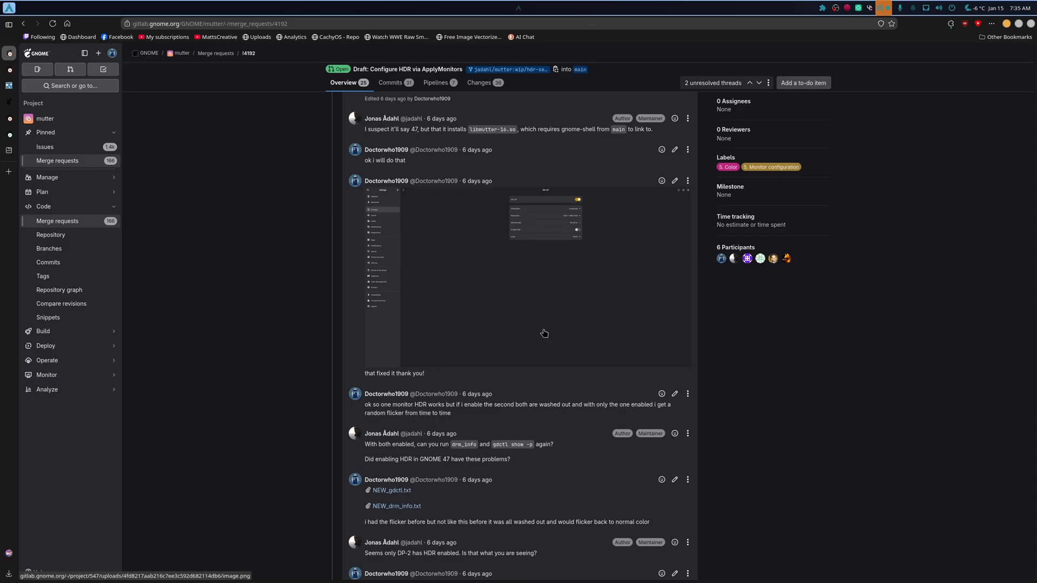
scroll("down", 3)
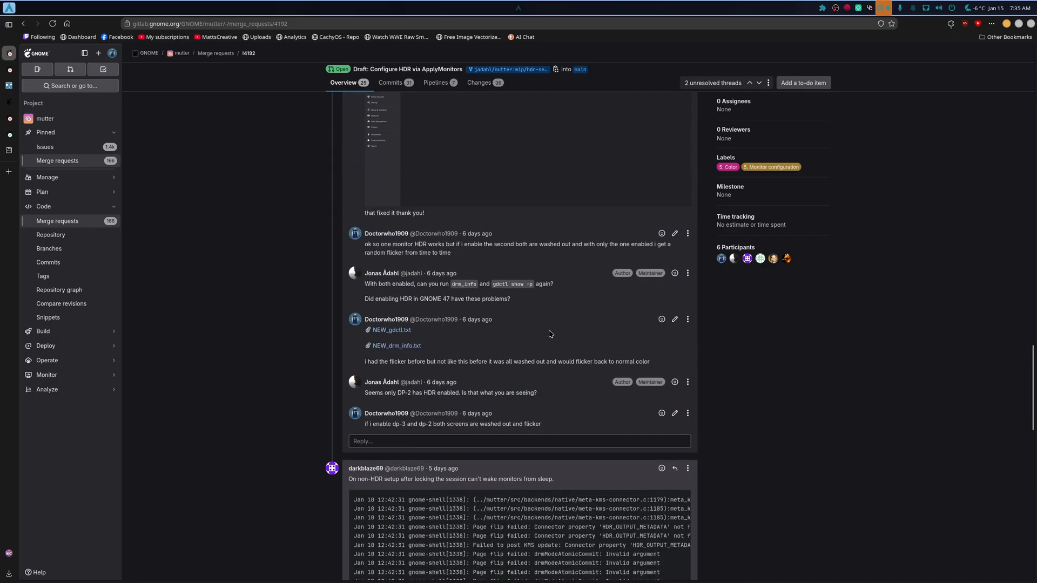
scroll("down", 3)
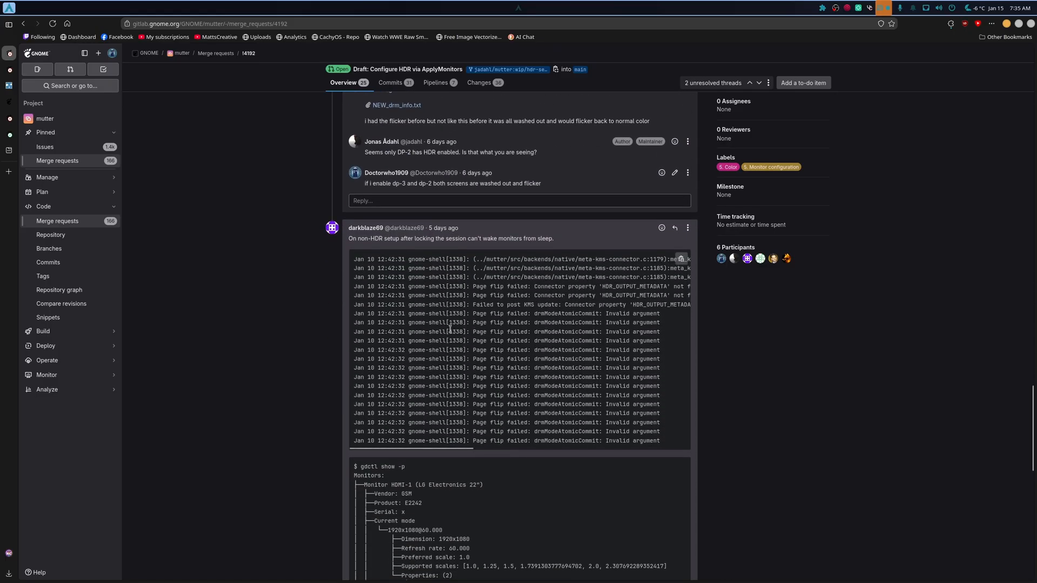
scroll("up", 3)
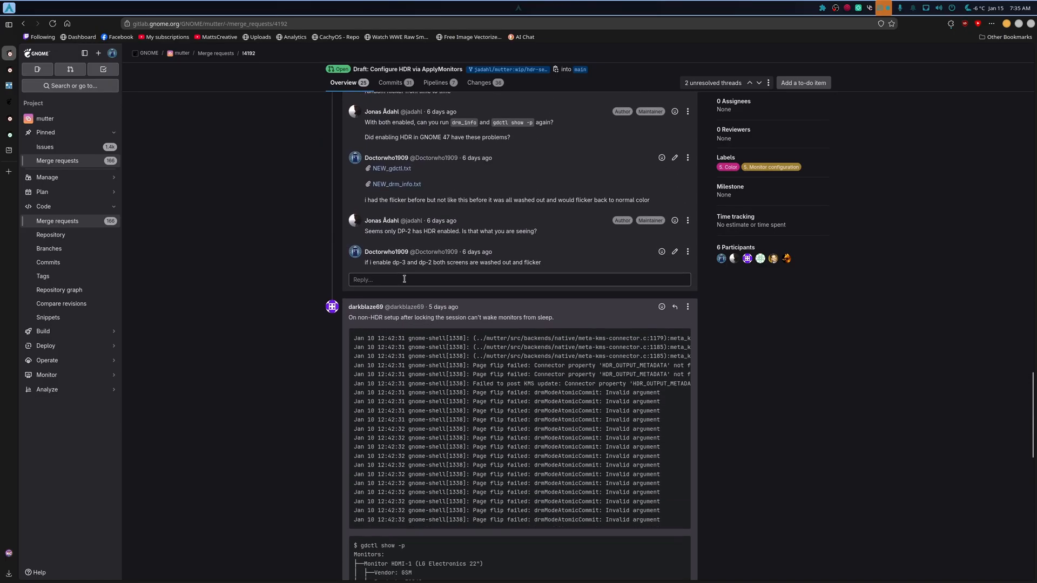
scroll("up", 3)
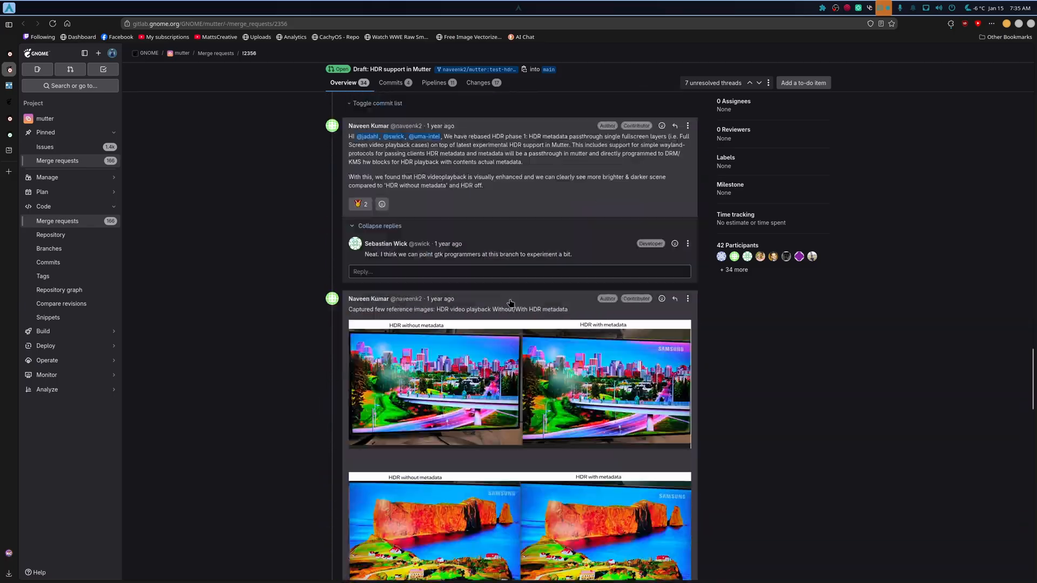
Step: Find the latest comment on MR !2356 and open its red-tinted 'You shall not pass!' image
scroll("down", 3)
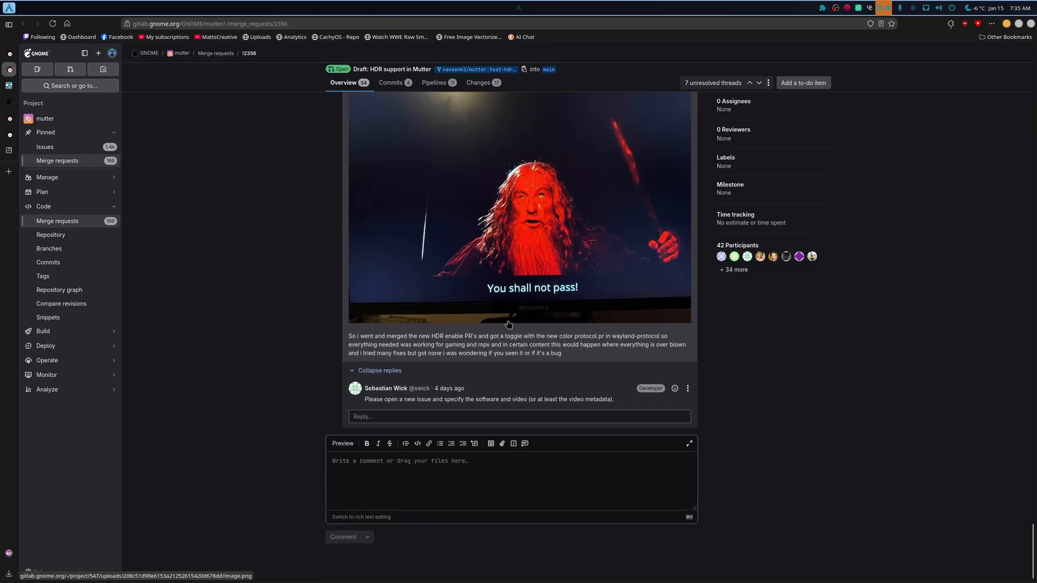
scroll("up", 3)
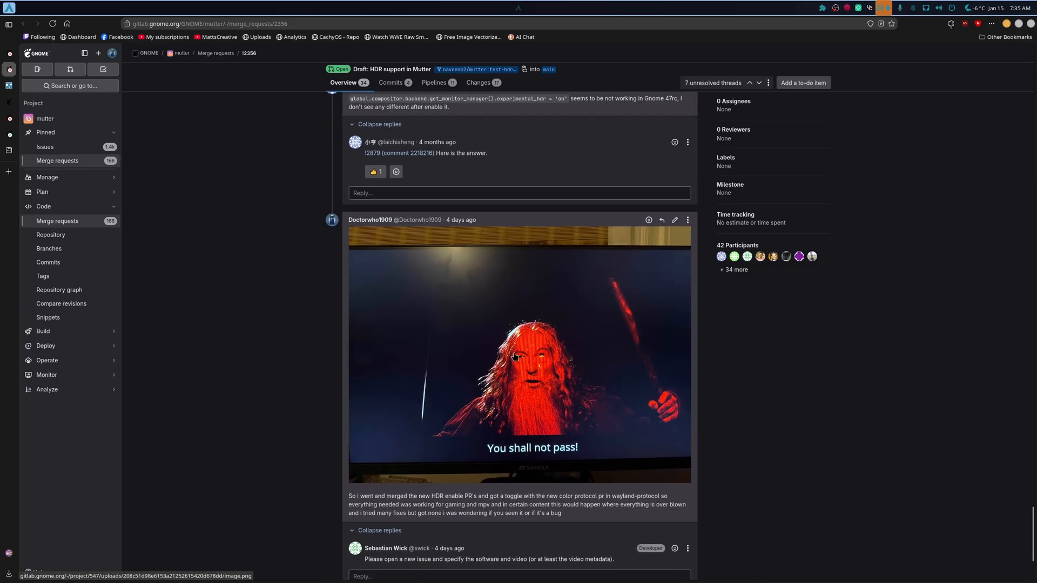
left_click(518, 357)
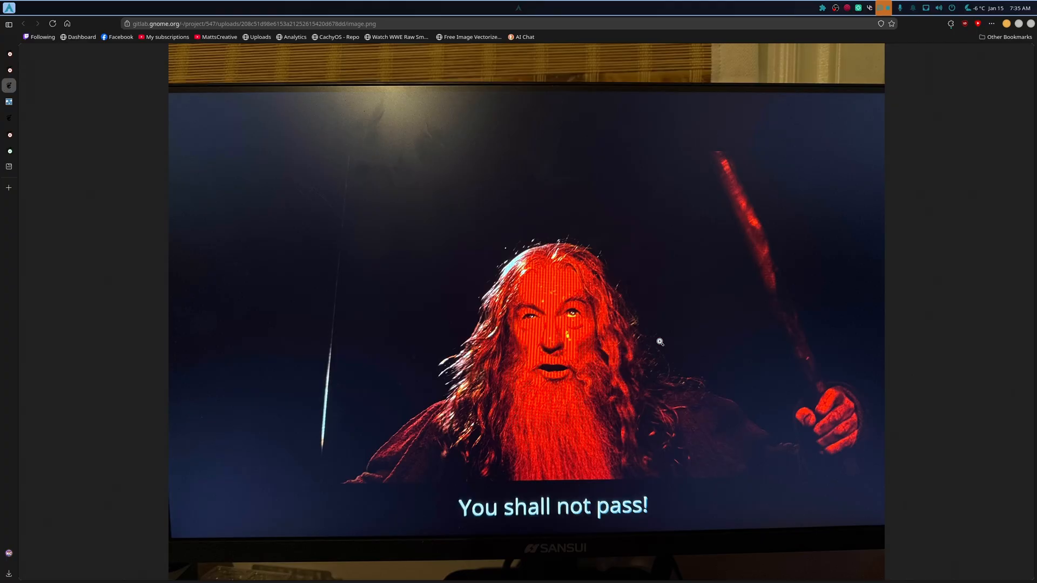
mouse_move(835, 390)
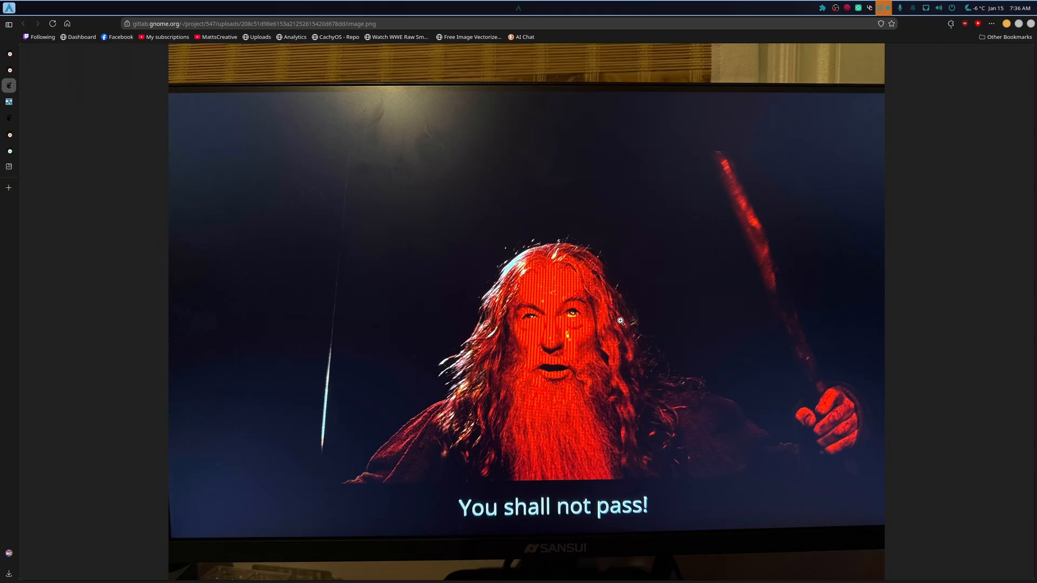
mouse_move(47, 80)
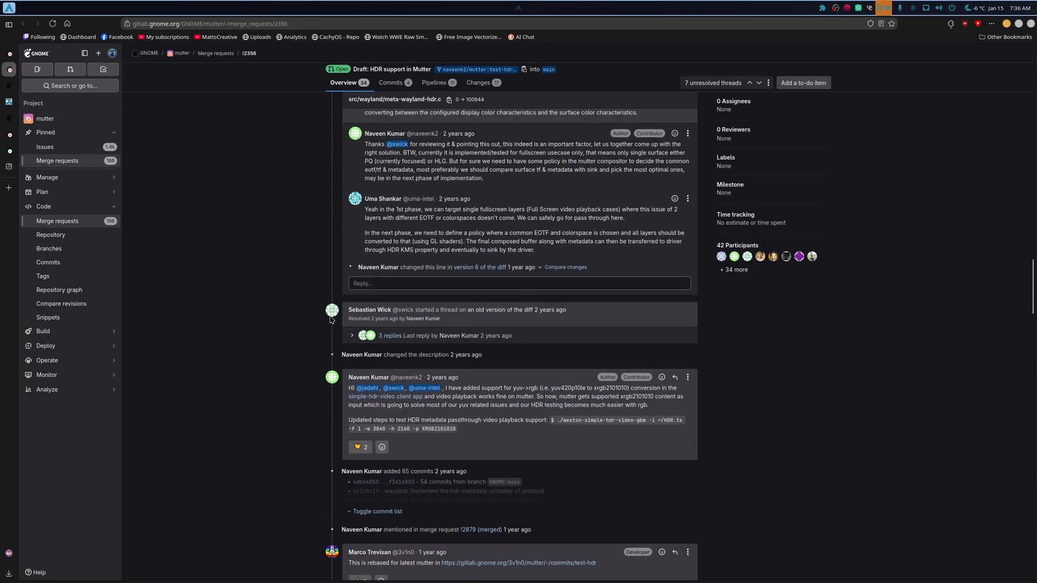
Step: Browse the wayland-protocols fork's merge requests, close the music player, and open MR !14
scroll("up", 3)
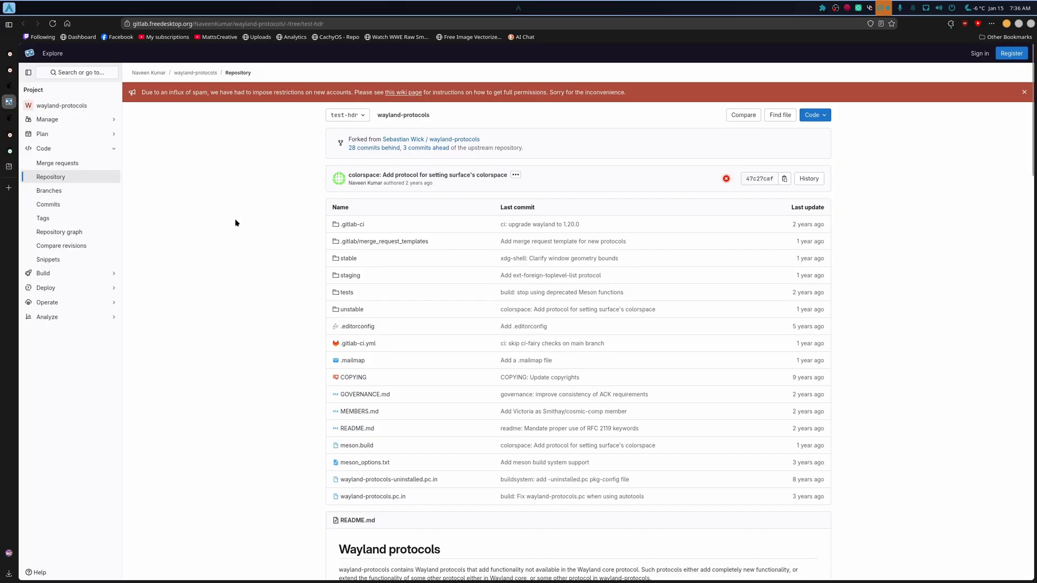
scroll("down", 3)
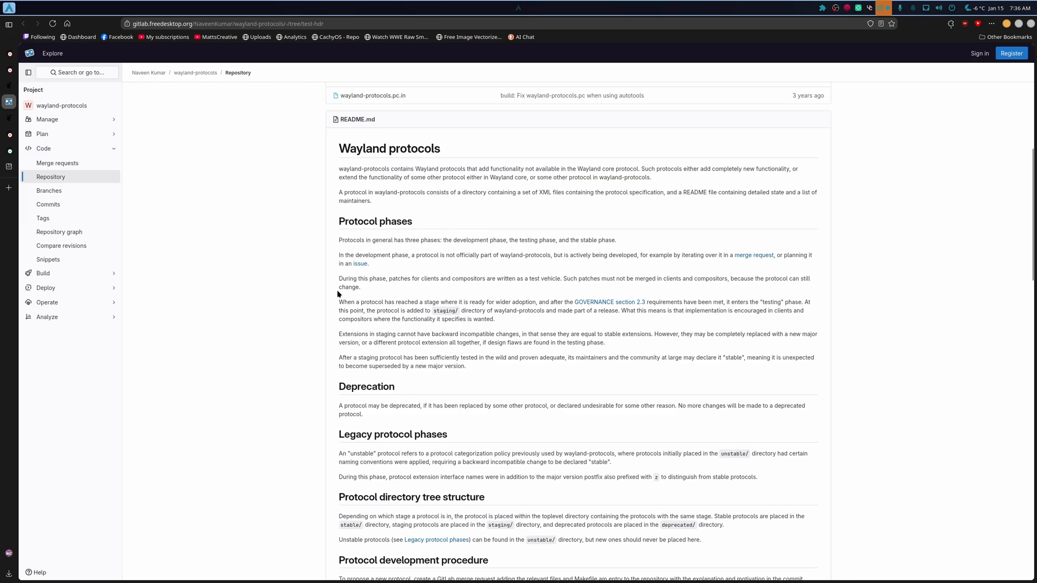
left_click(58, 163)
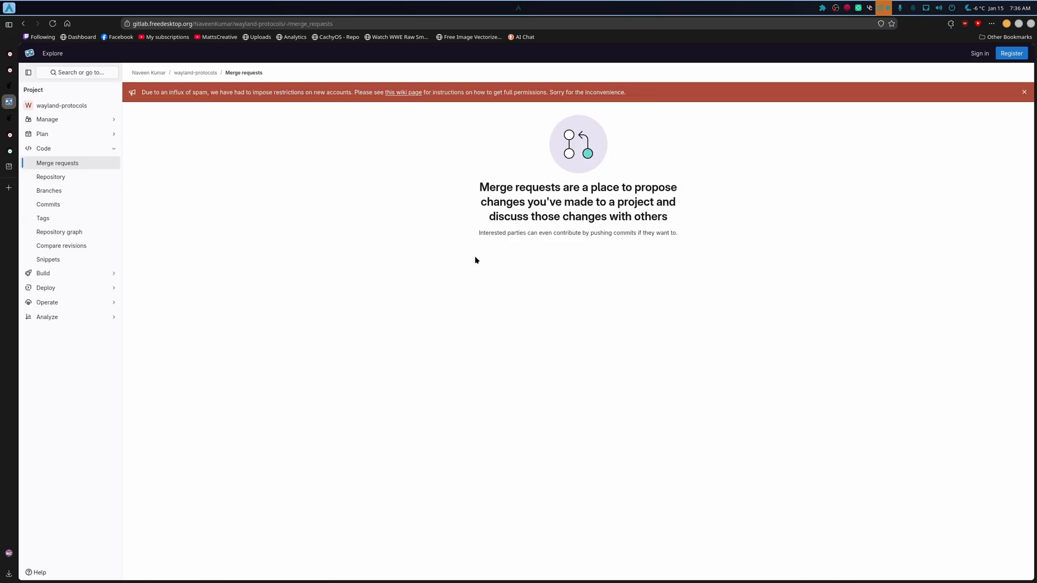
mouse_move(148, 73)
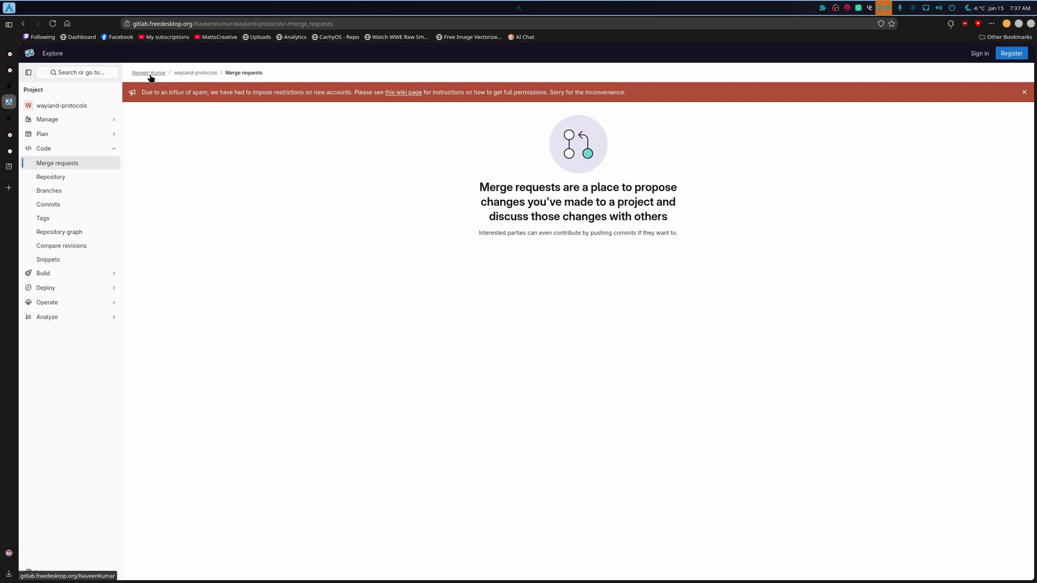
mouse_move(9, 22)
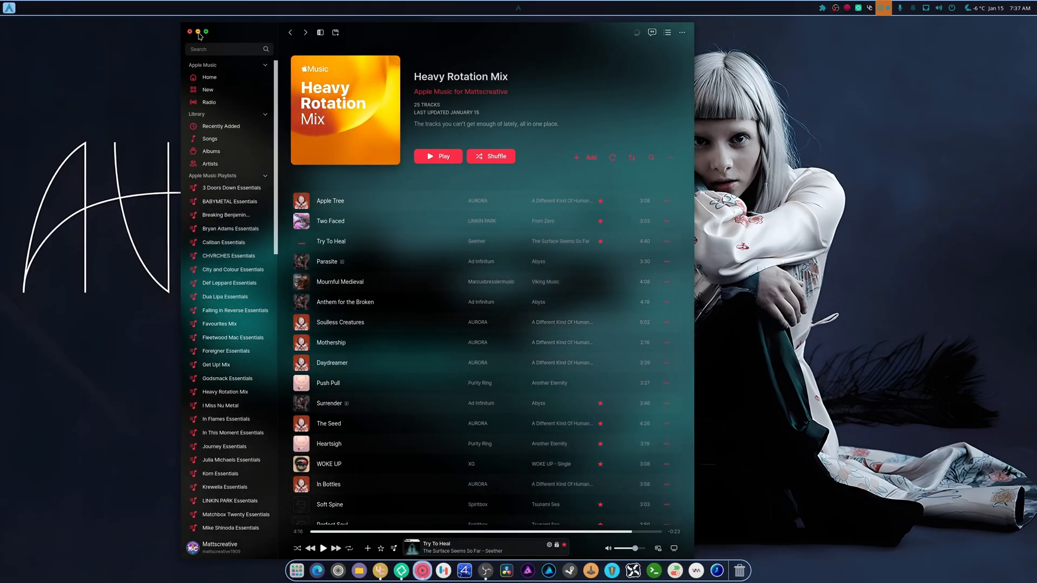
left_click(189, 32)
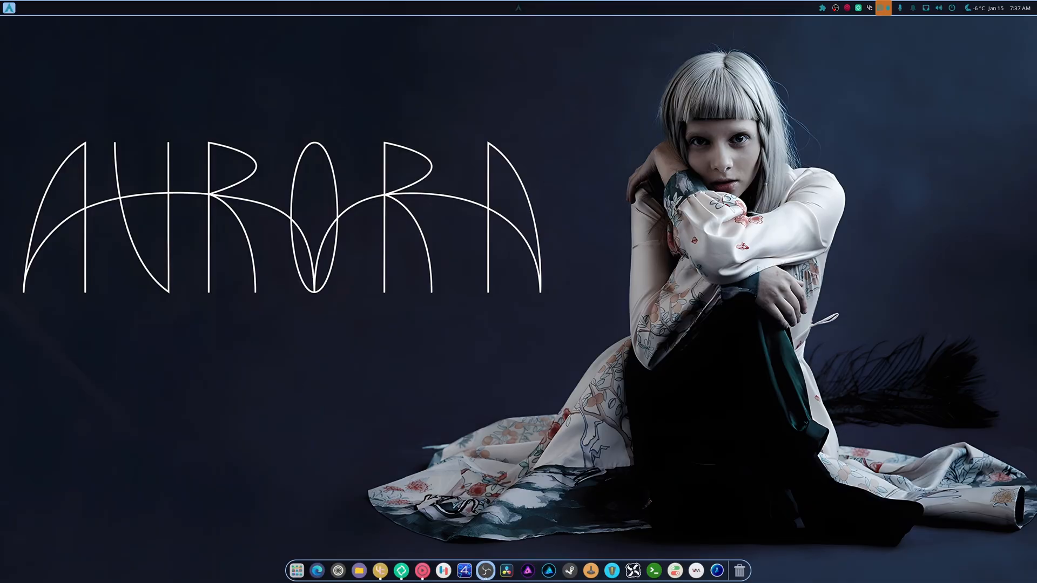
left_click(318, 571)
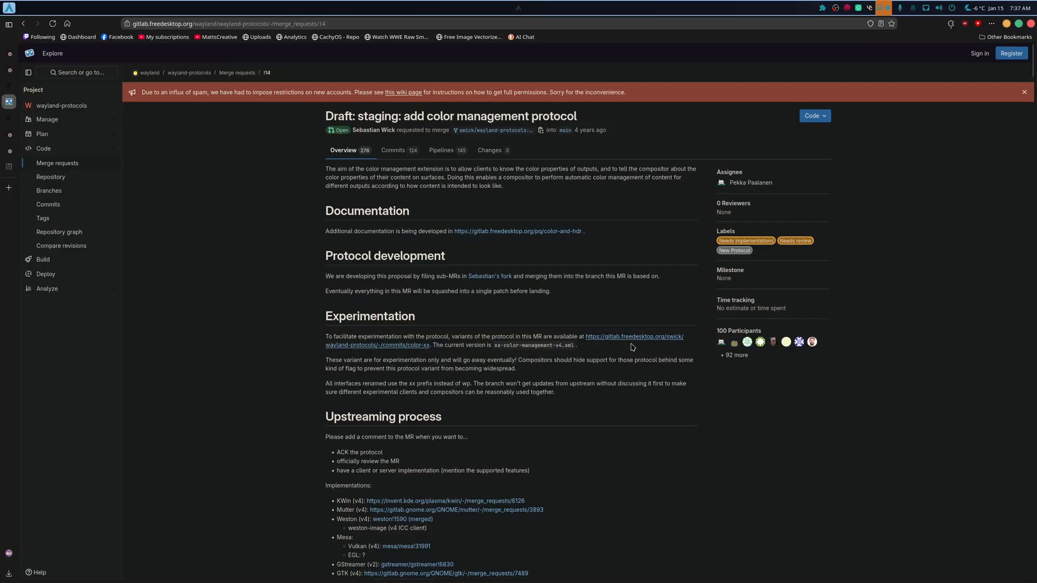
mouse_move(645, 391)
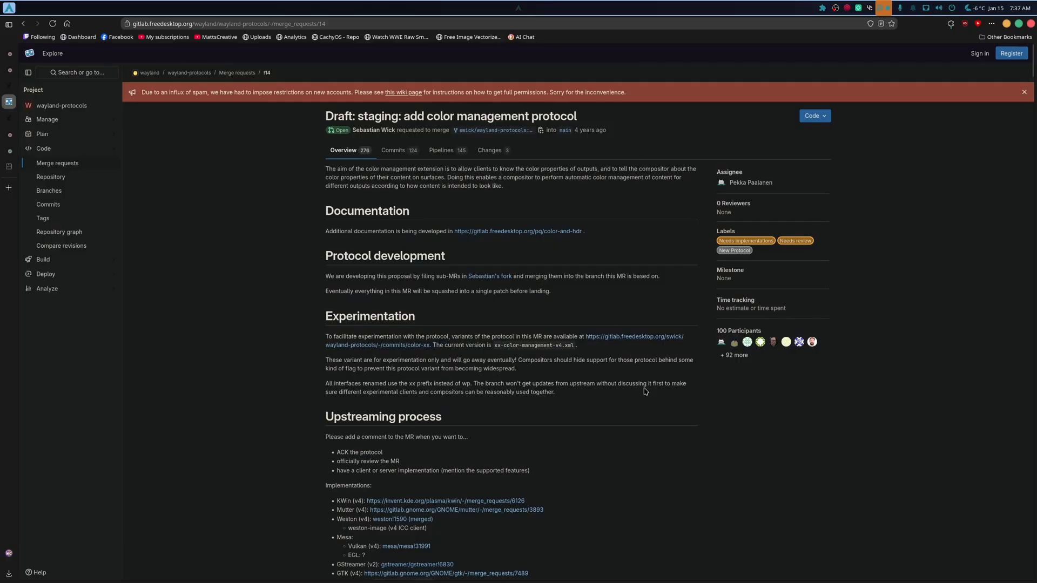
mouse_move(630, 409)
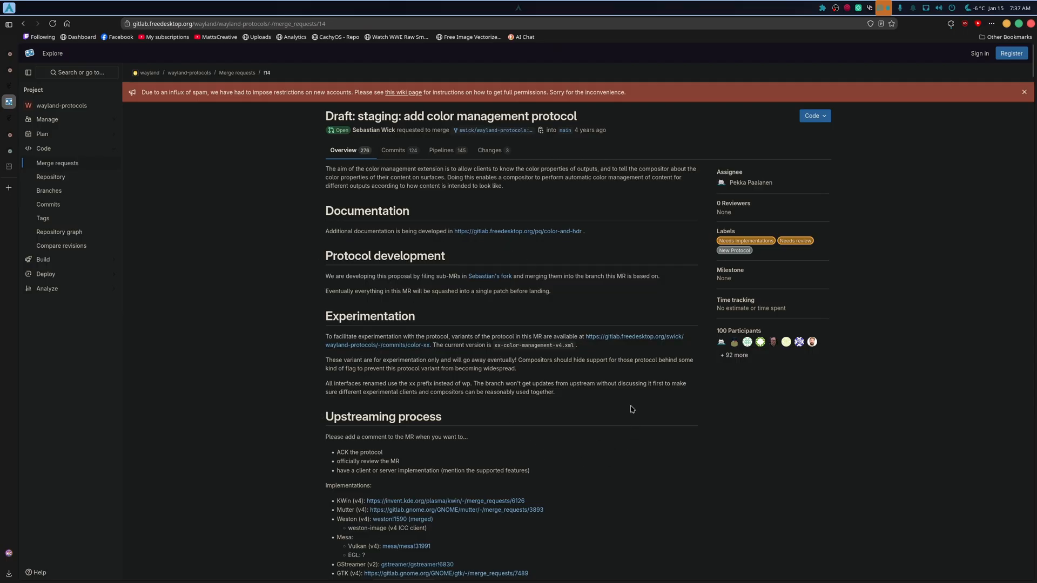
mouse_move(626, 404)
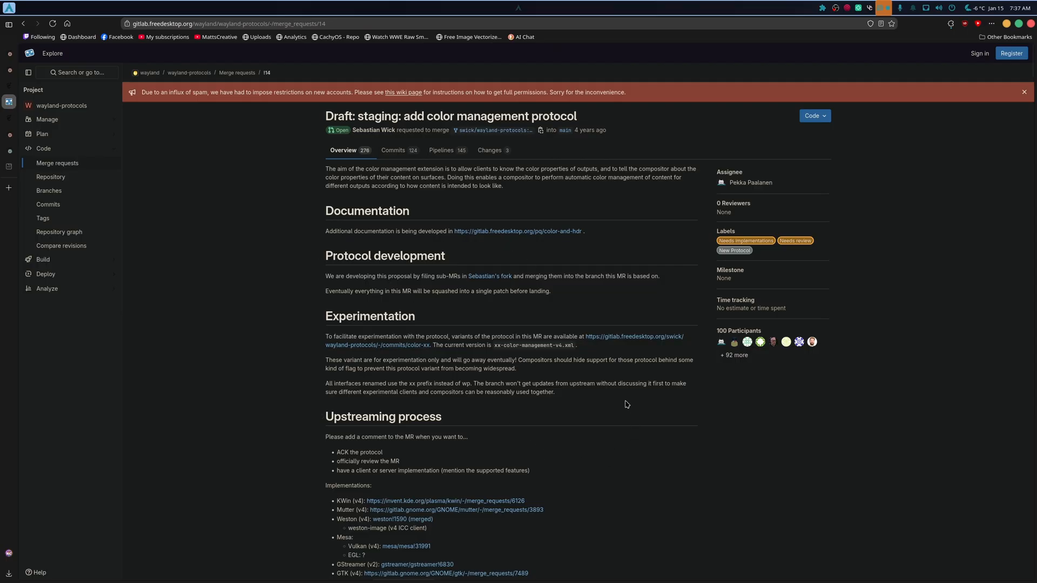
scroll("down", 3)
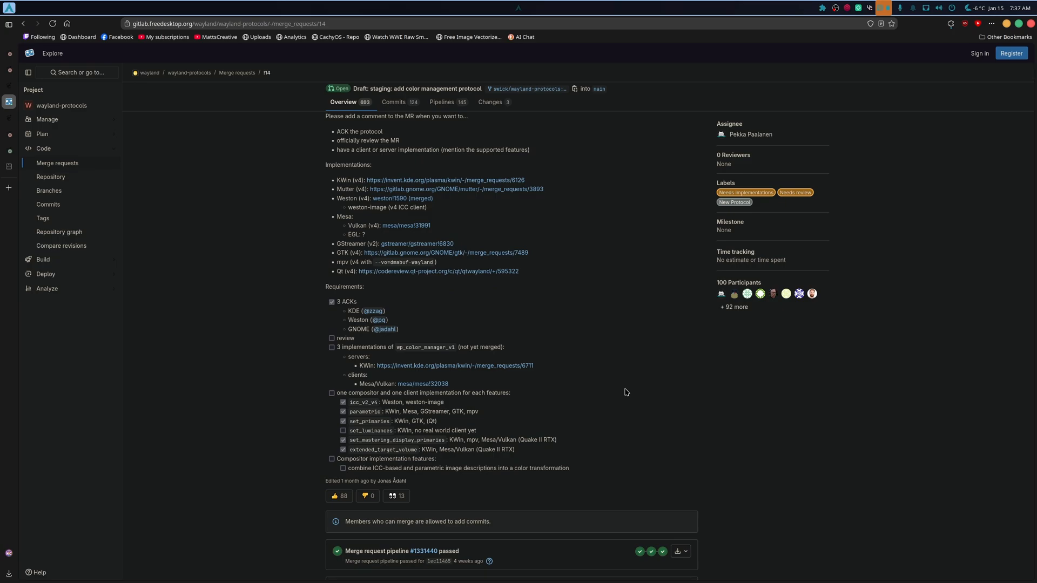
mouse_move(490, 189)
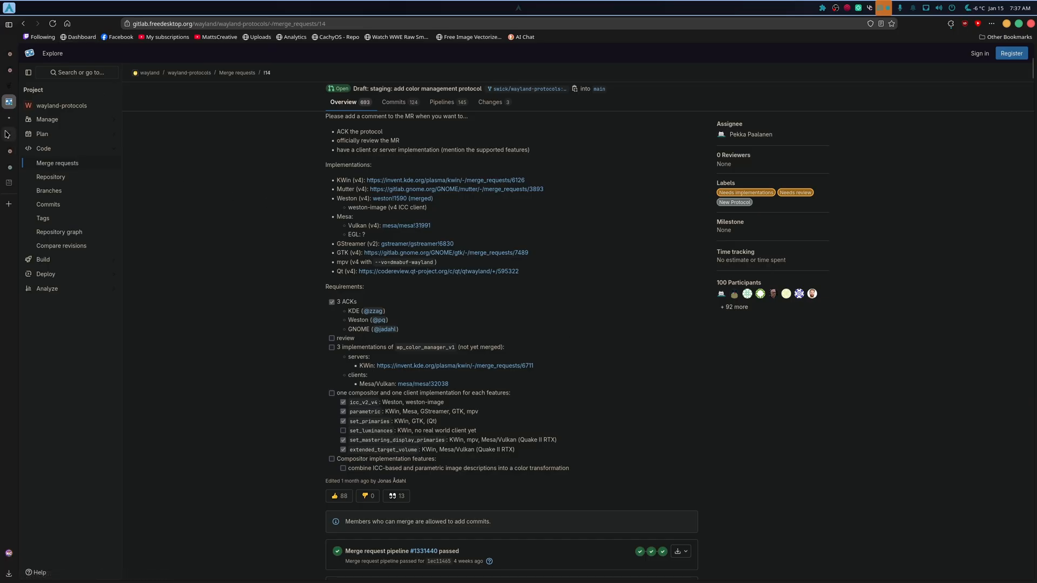
left_click(457, 189)
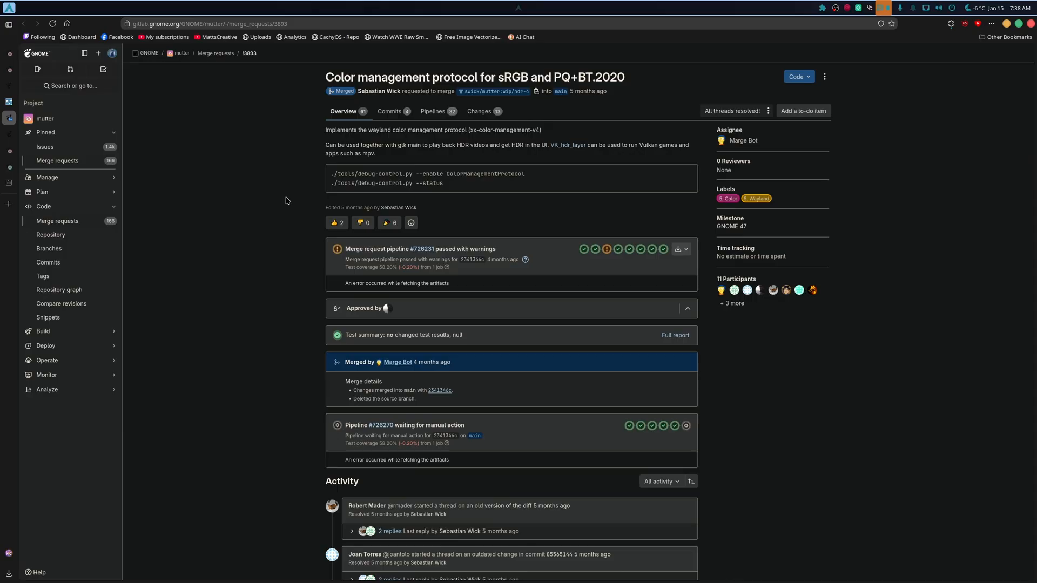
mouse_move(252, 157)
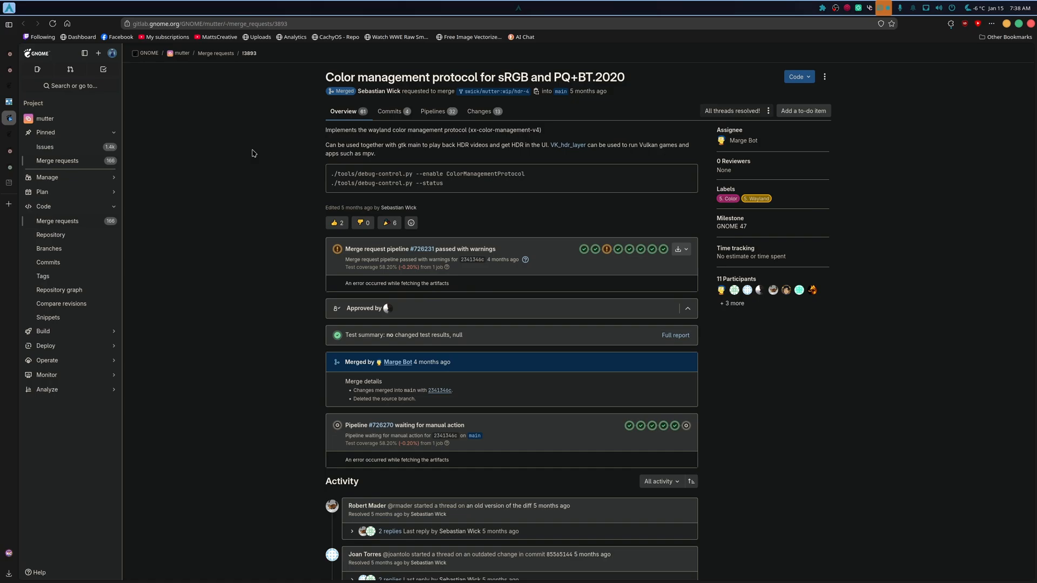
mouse_move(9, 118)
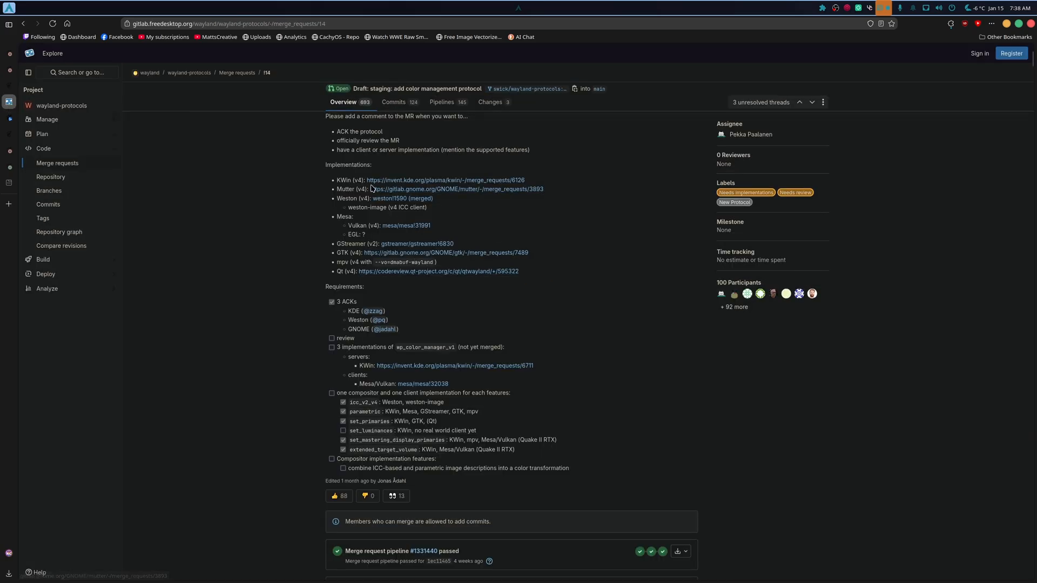
mouse_move(659, 201)
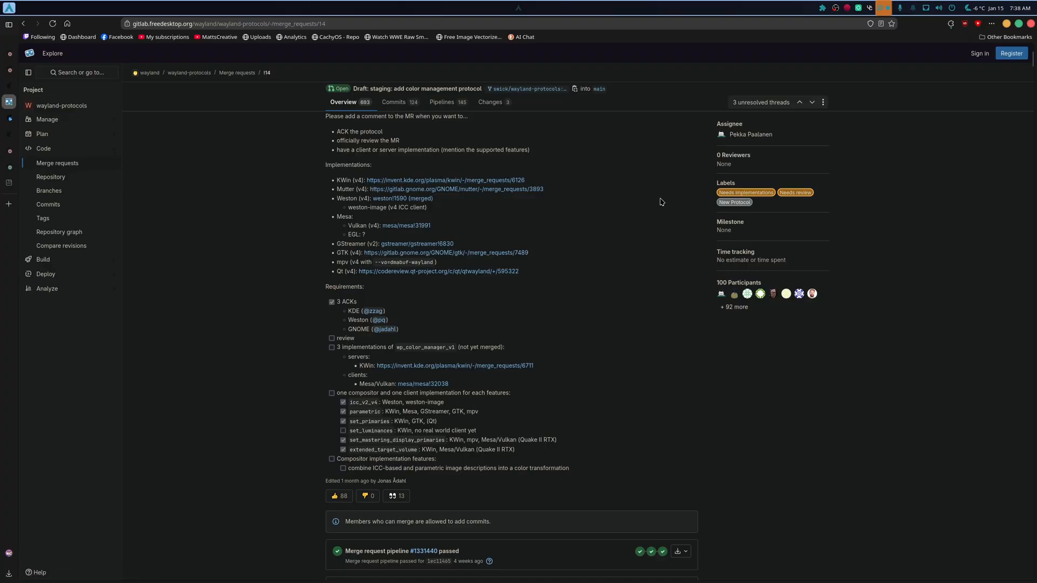
mouse_move(441, 183)
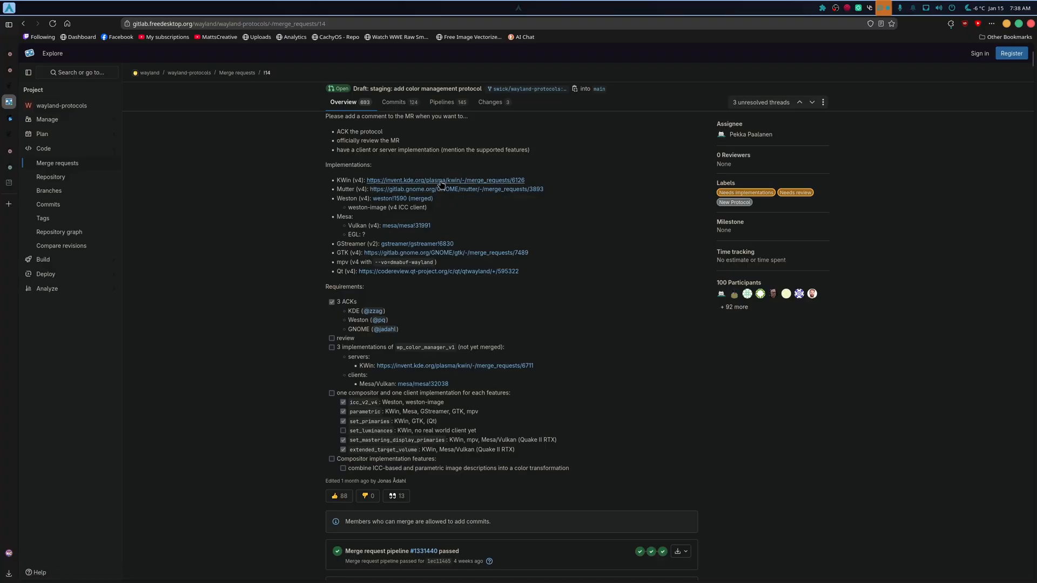
mouse_move(454, 209)
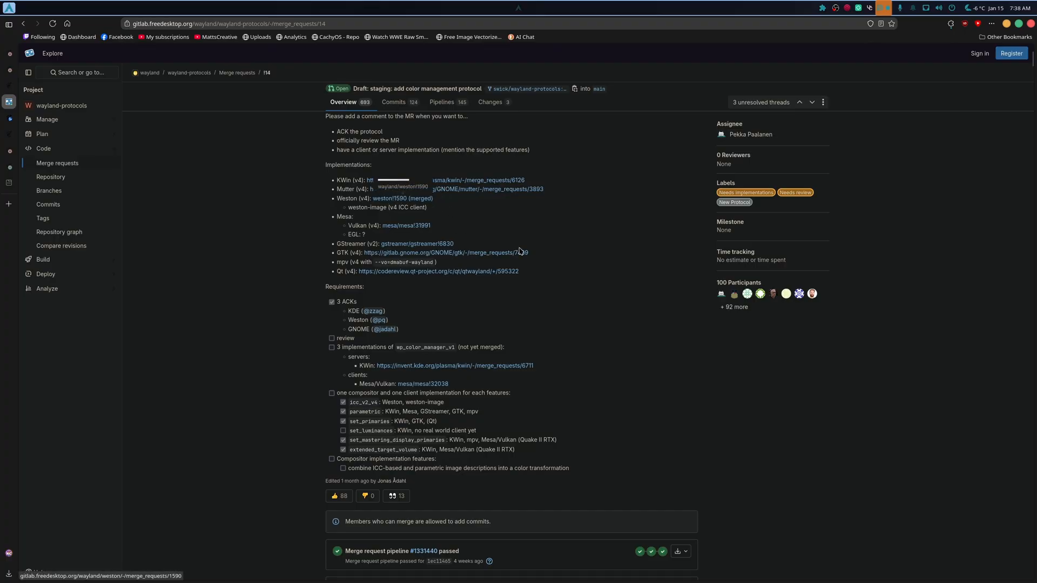
mouse_move(405, 224)
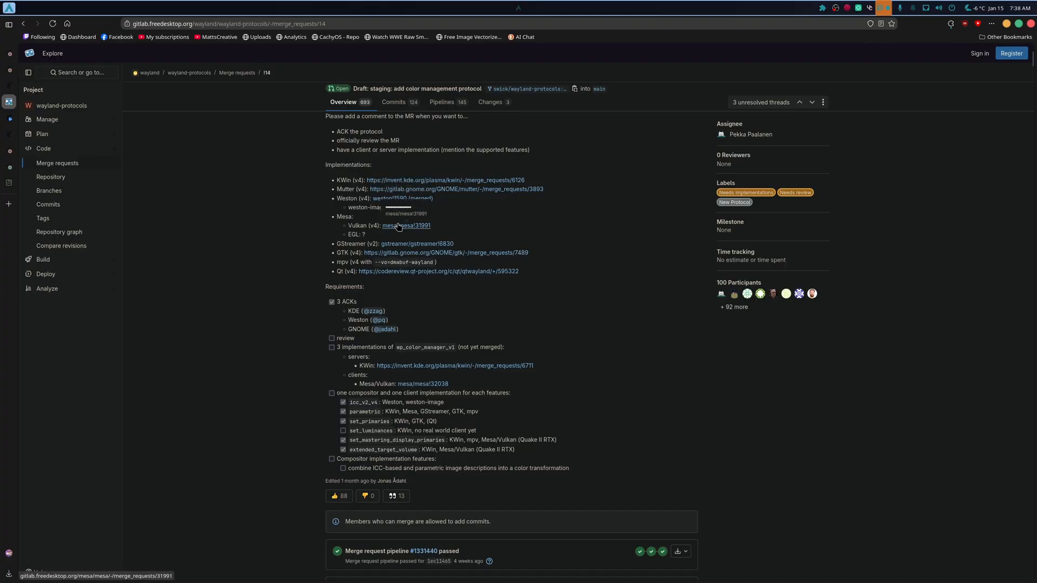
mouse_move(410, 237)
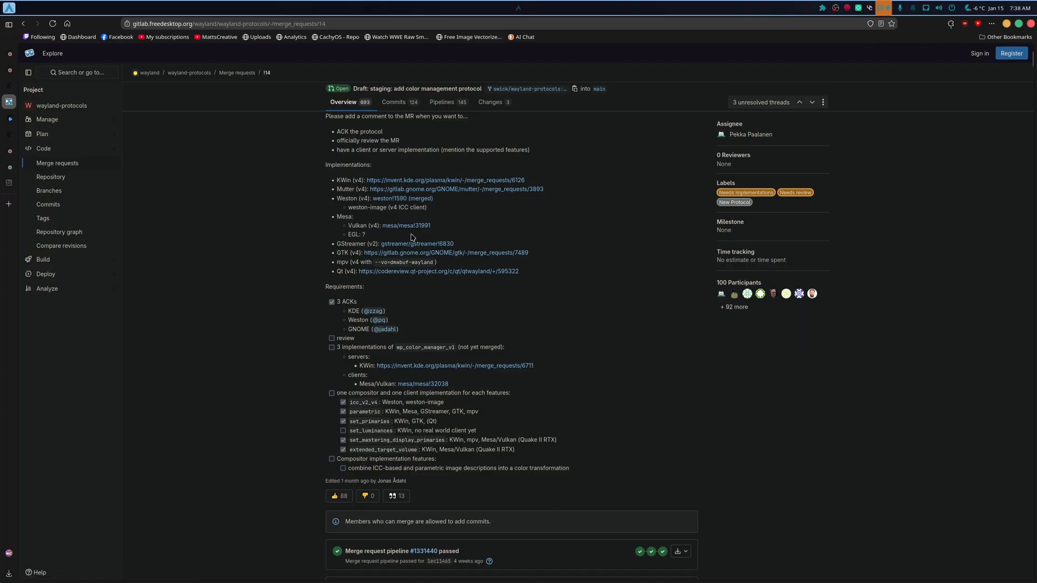
mouse_move(432, 270)
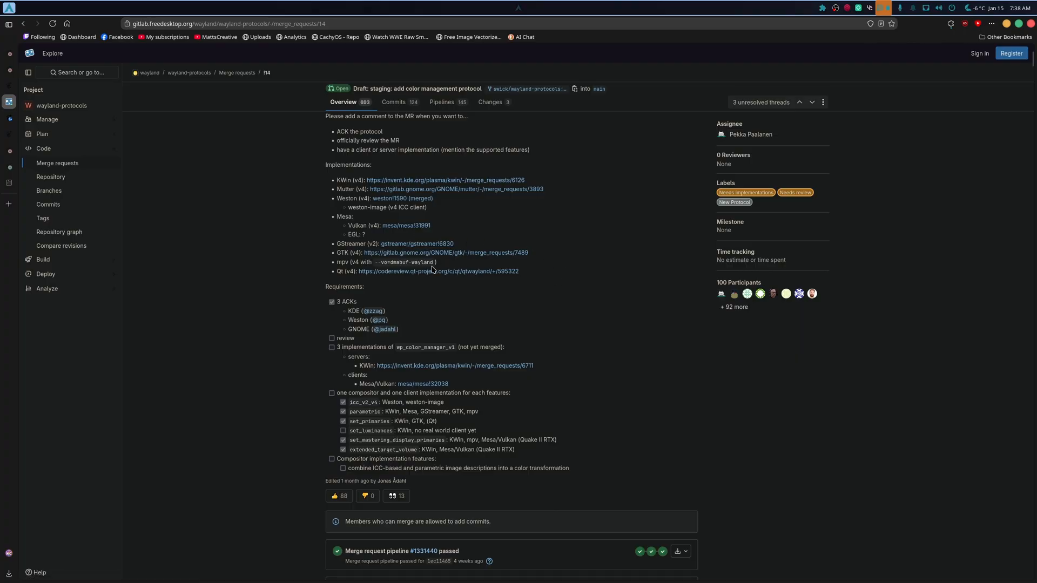
mouse_move(417, 243)
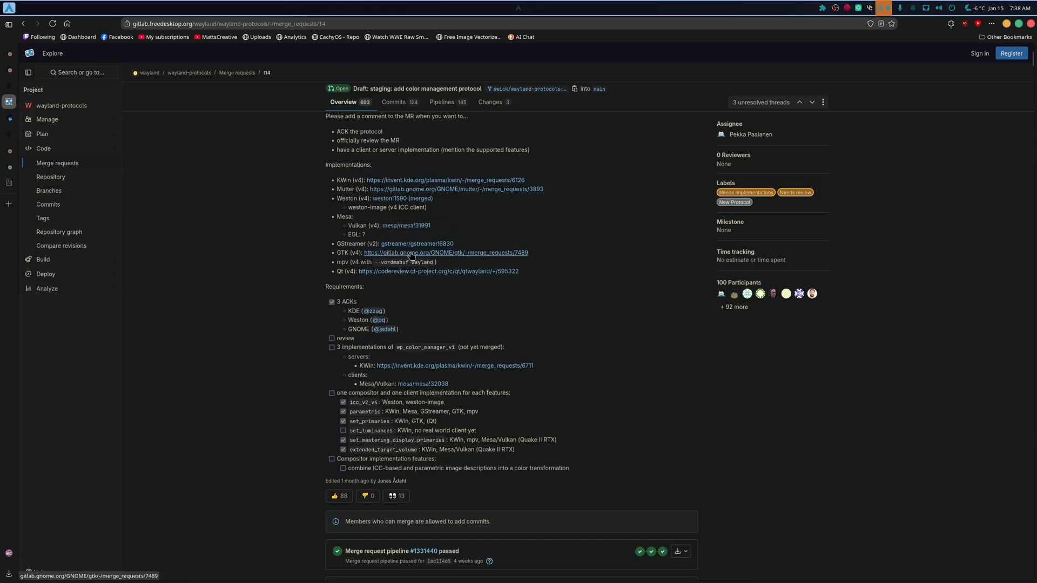
mouse_move(435, 259)
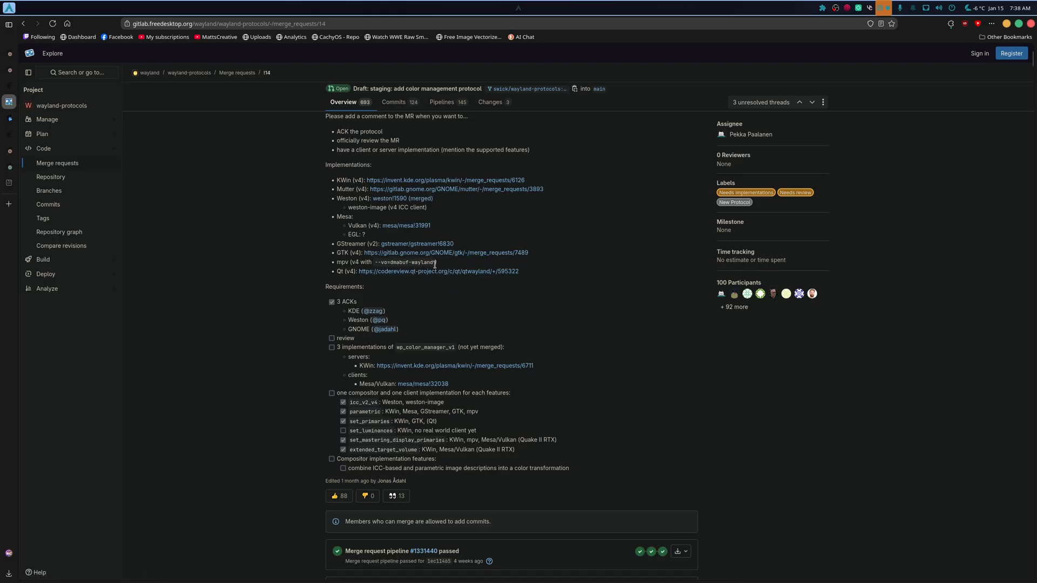
mouse_move(339, 279)
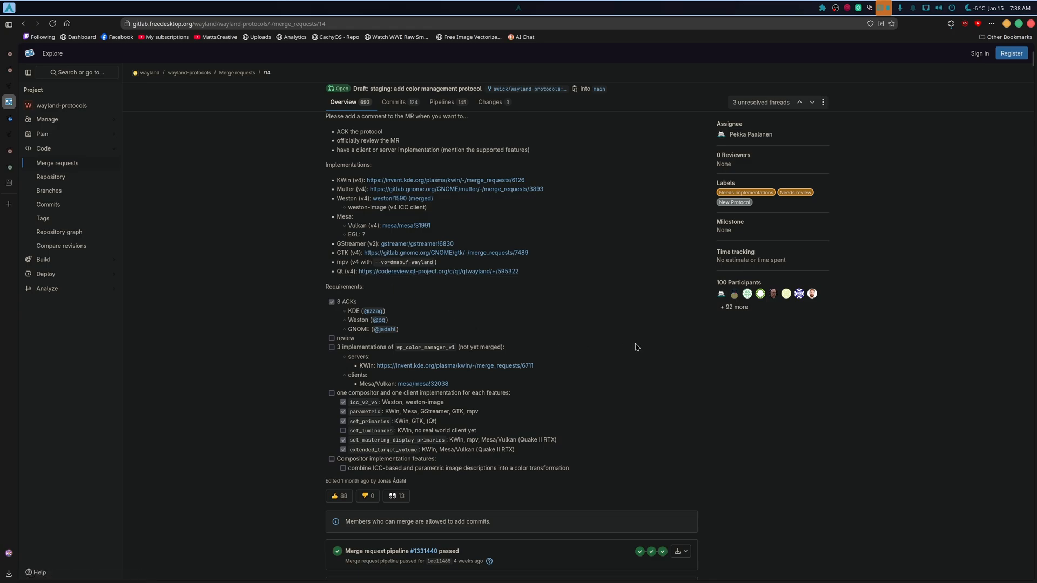
Step: Scroll past MR !14's requirements, select wp_color_manager_v1, and read the Activity feed to the end
scroll("down", 3)
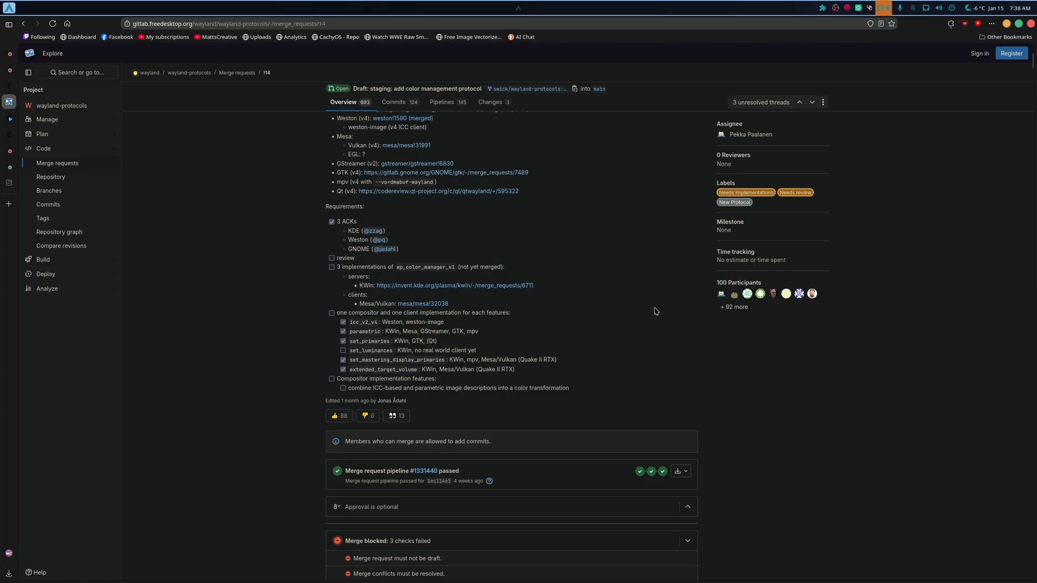
scroll("down", 3)
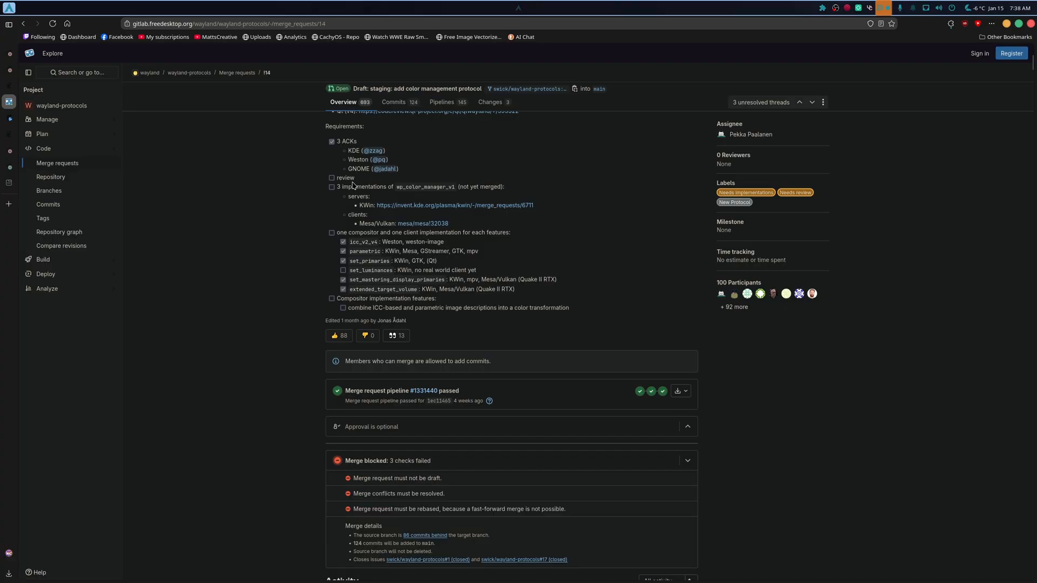
mouse_move(390, 186)
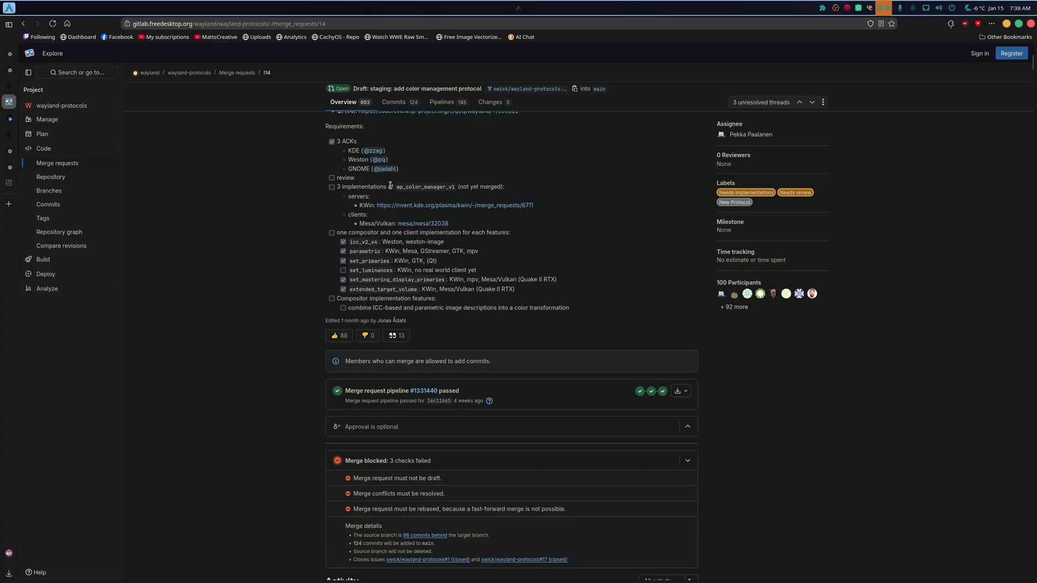
double_click(427, 185)
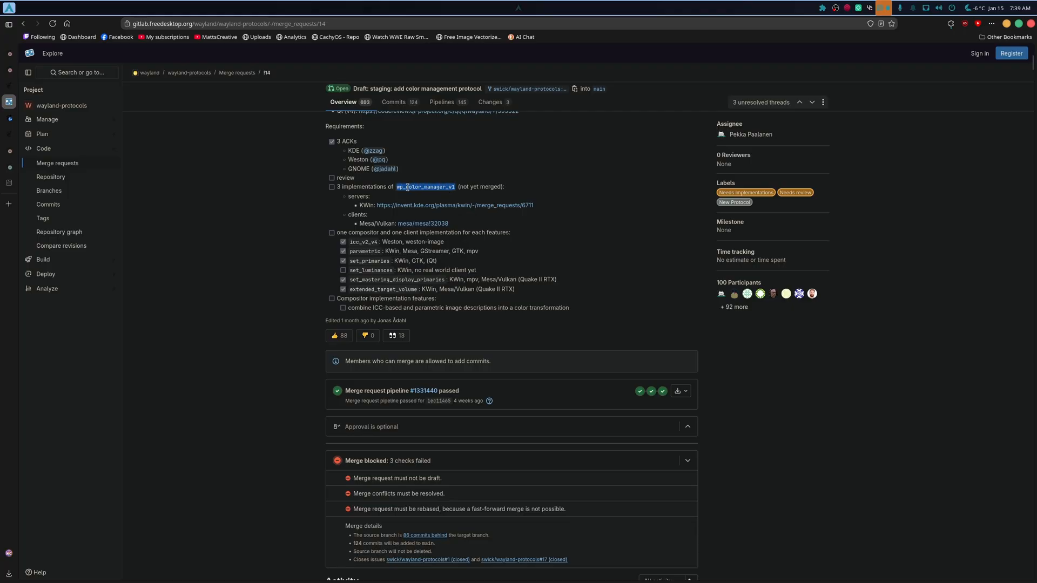
scroll("down", 3)
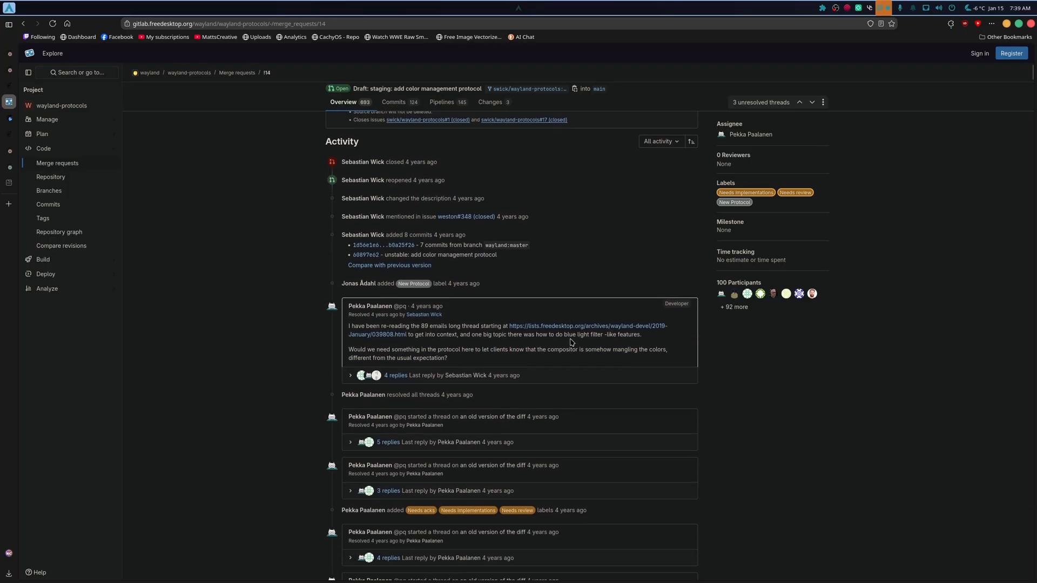
scroll("down", 3)
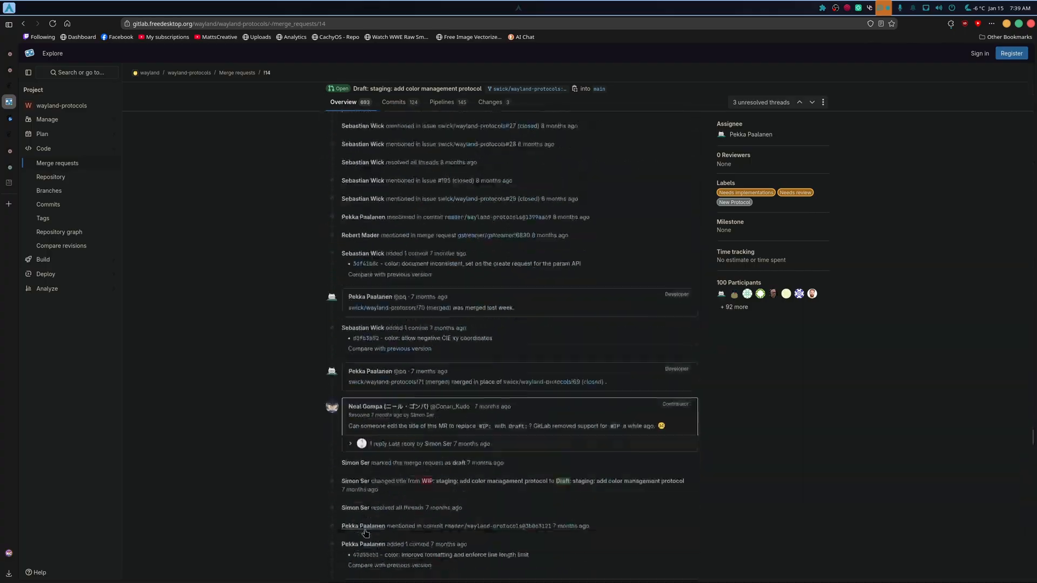
scroll("down", 3)
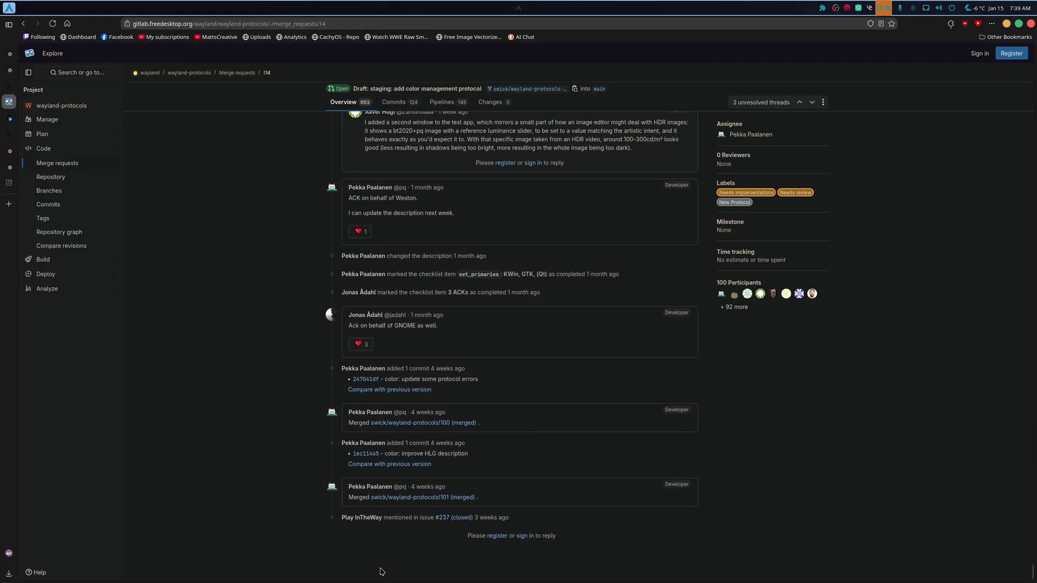
mouse_move(453, 518)
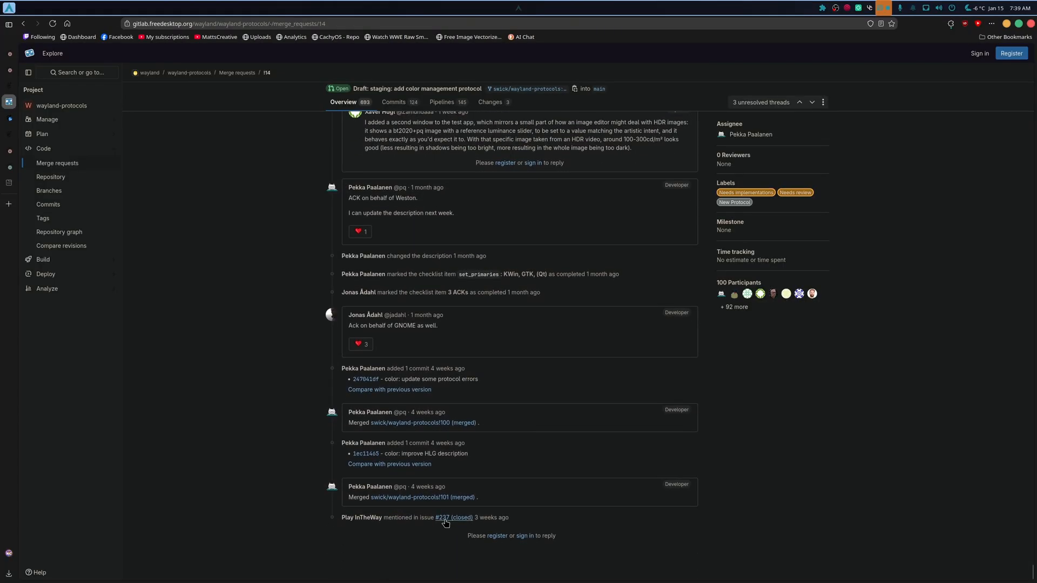
mouse_move(452, 517)
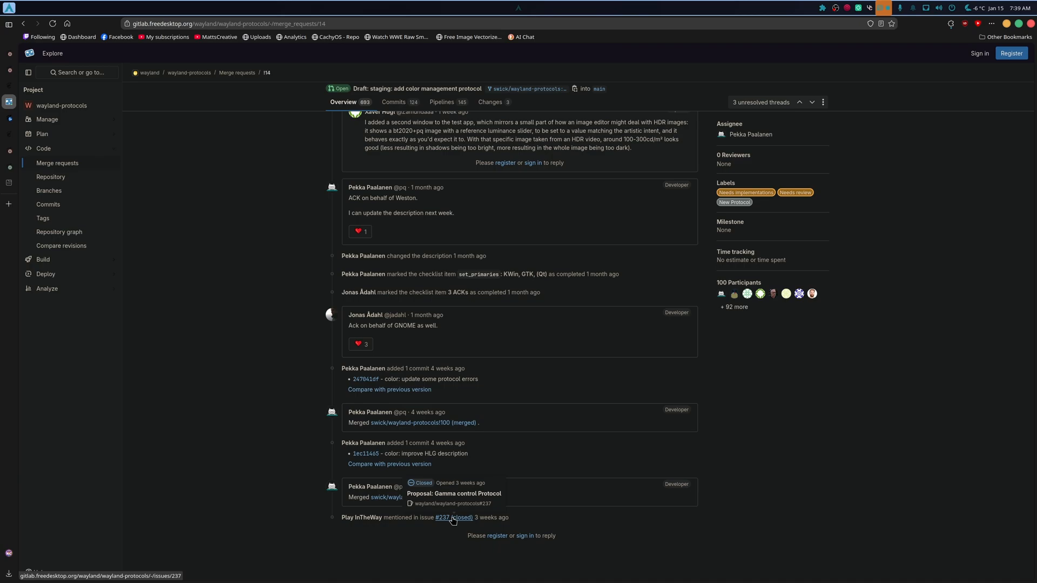
Step: Open closed issue #237 'Proposal: Gamma control Protocol' and scroll to Pekka Paalanen's closing note
left_click(441, 517)
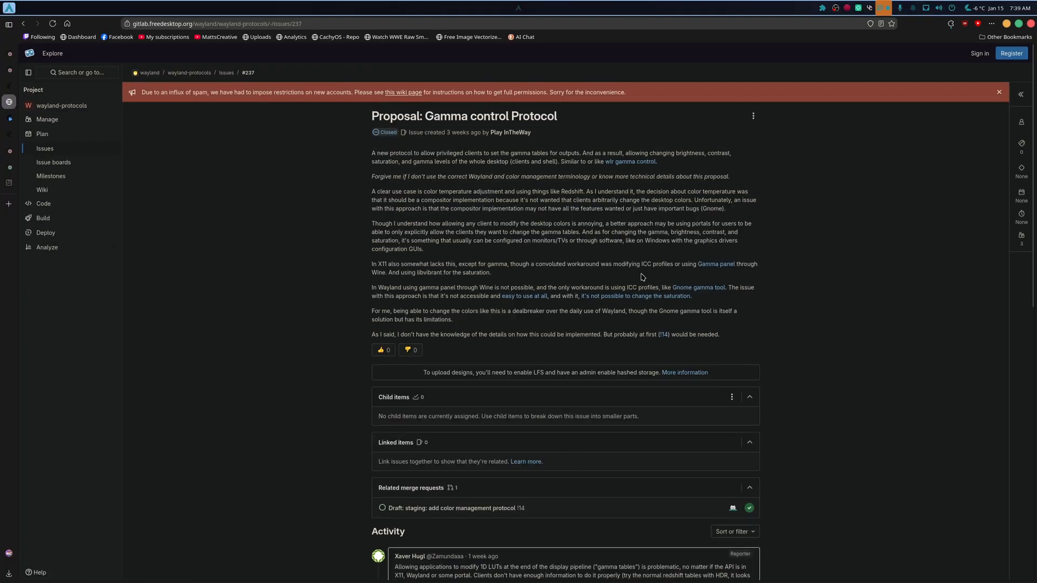
scroll("down", 3)
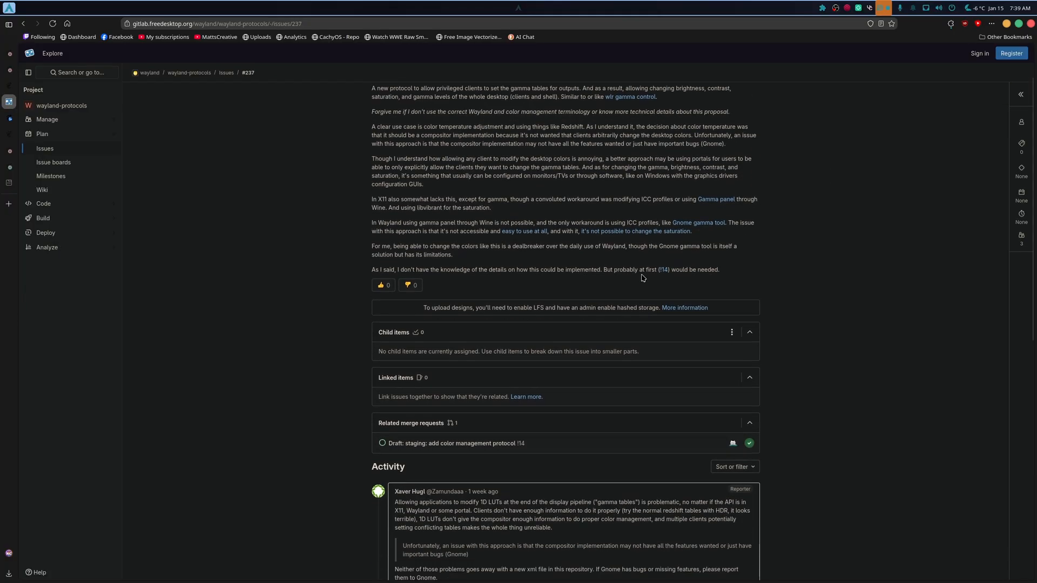
scroll("down", 3)
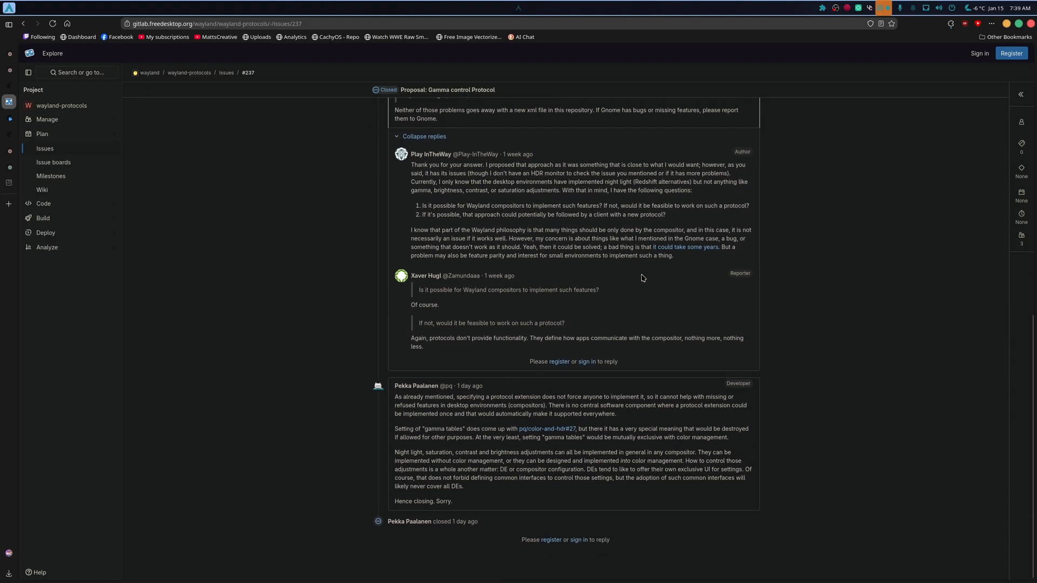
scroll("up", 3)
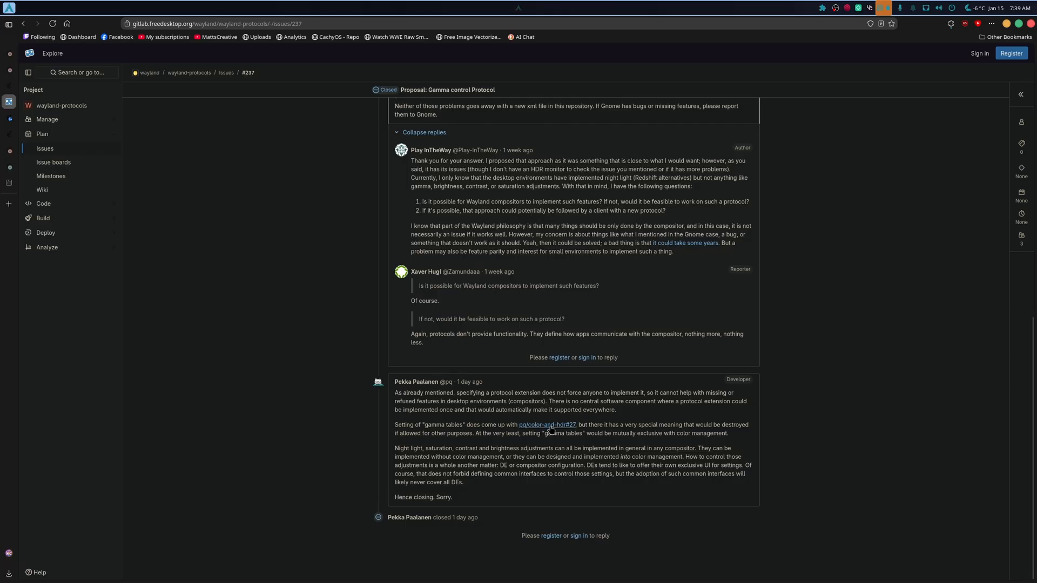
mouse_move(545, 424)
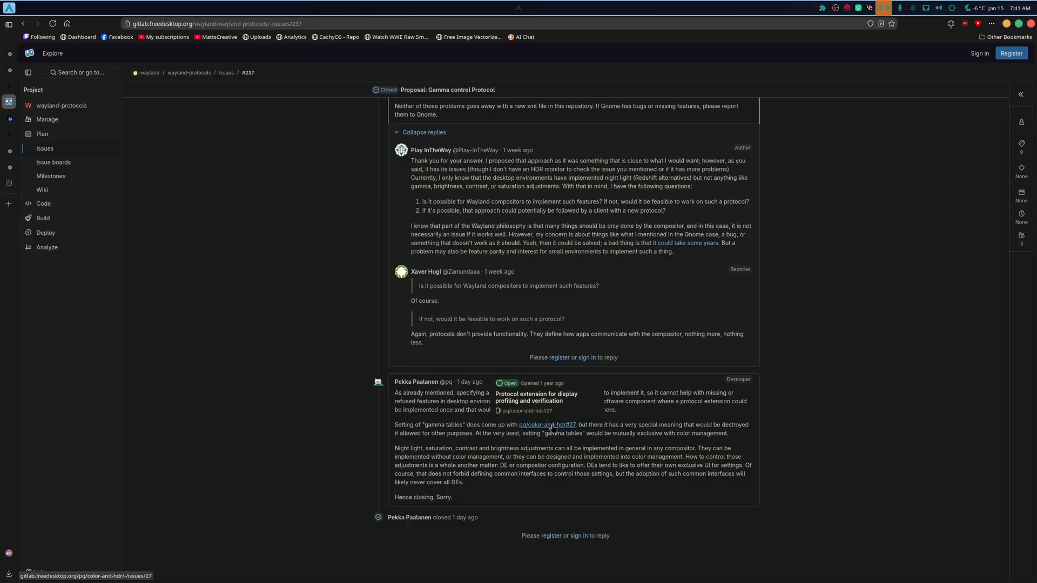
mouse_move(554, 428)
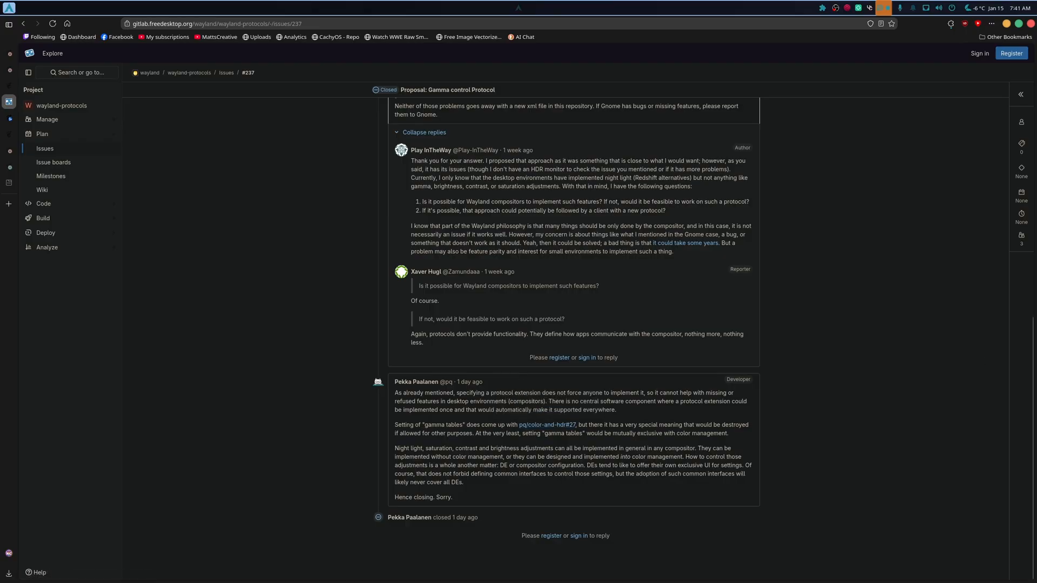